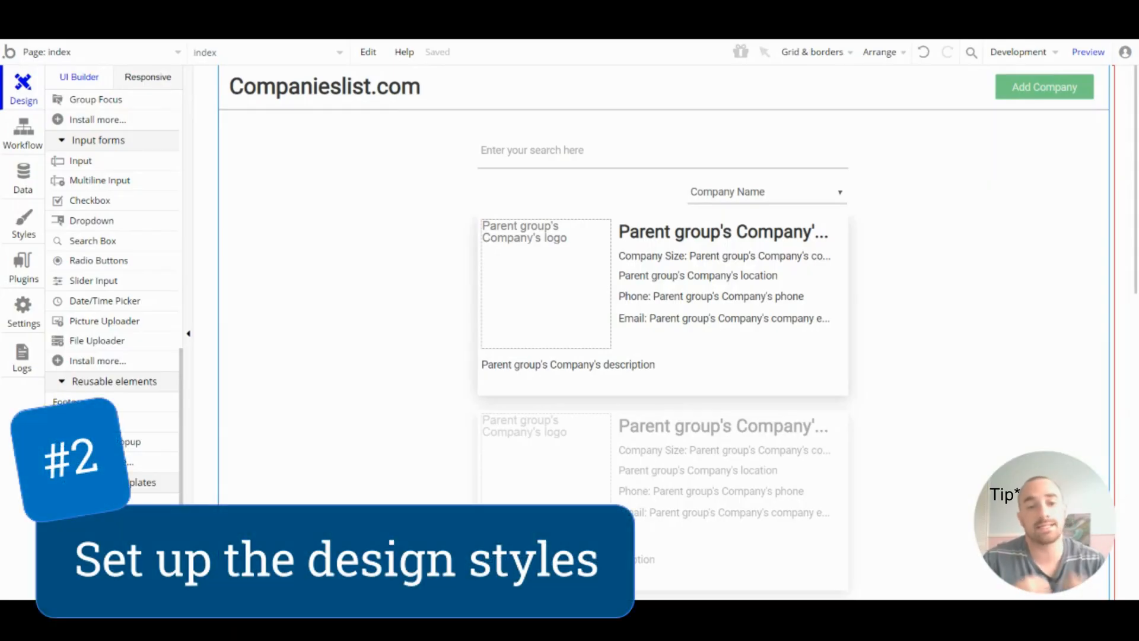
mouse_move(960, 243)
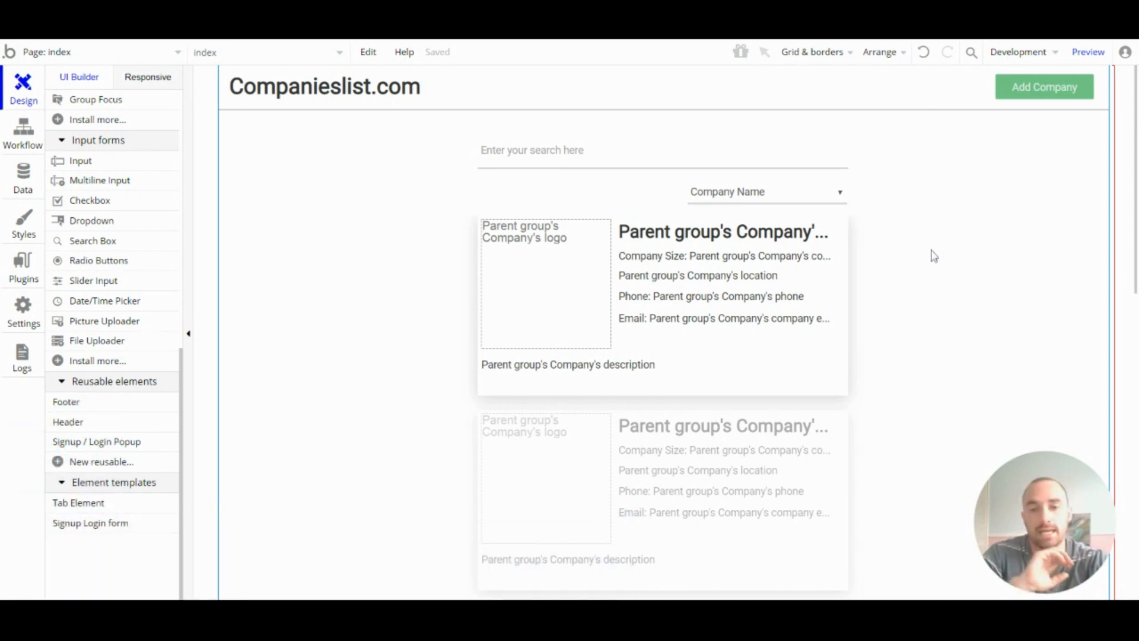
mouse_move(933, 256)
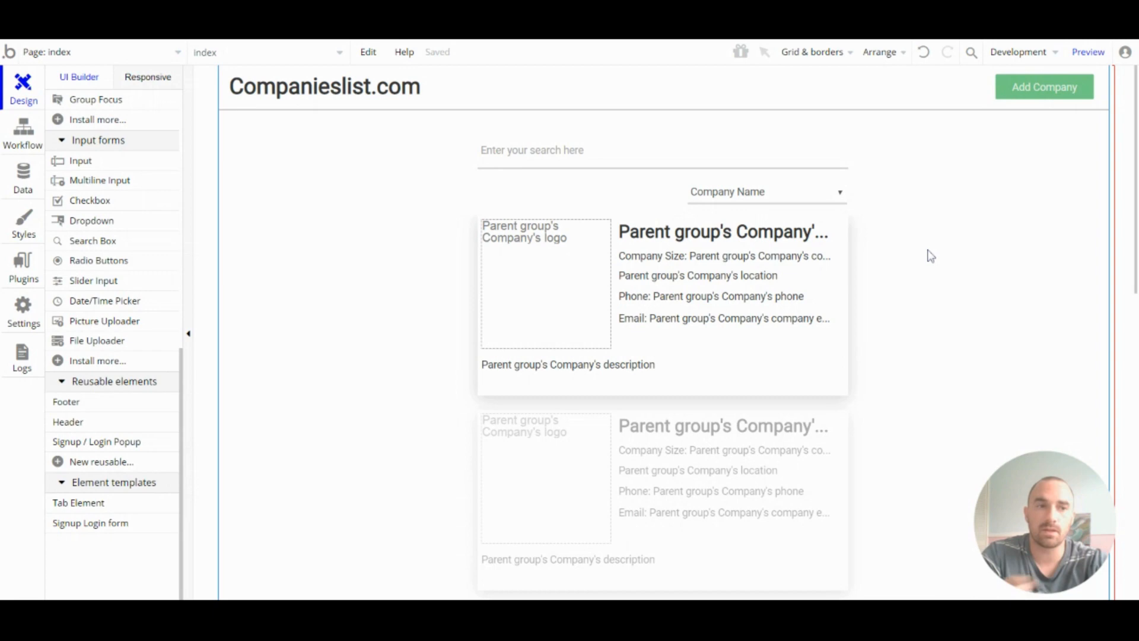
mouse_move(20, 207)
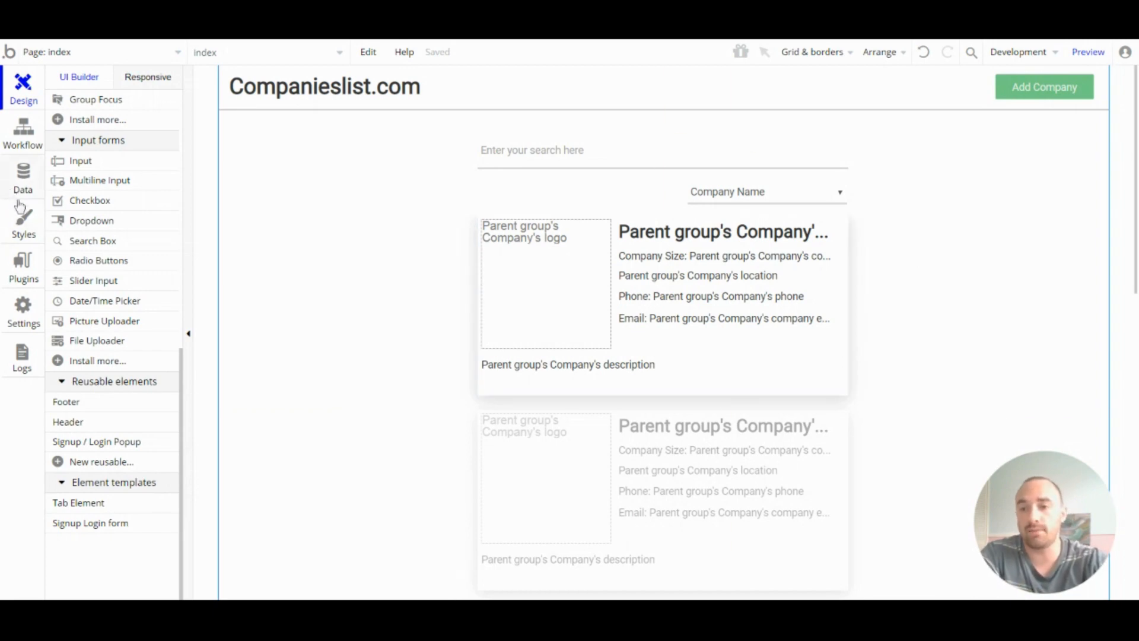
Change the Standard Button style's background to the blue swatch so Add Company turns blue
click(22, 221)
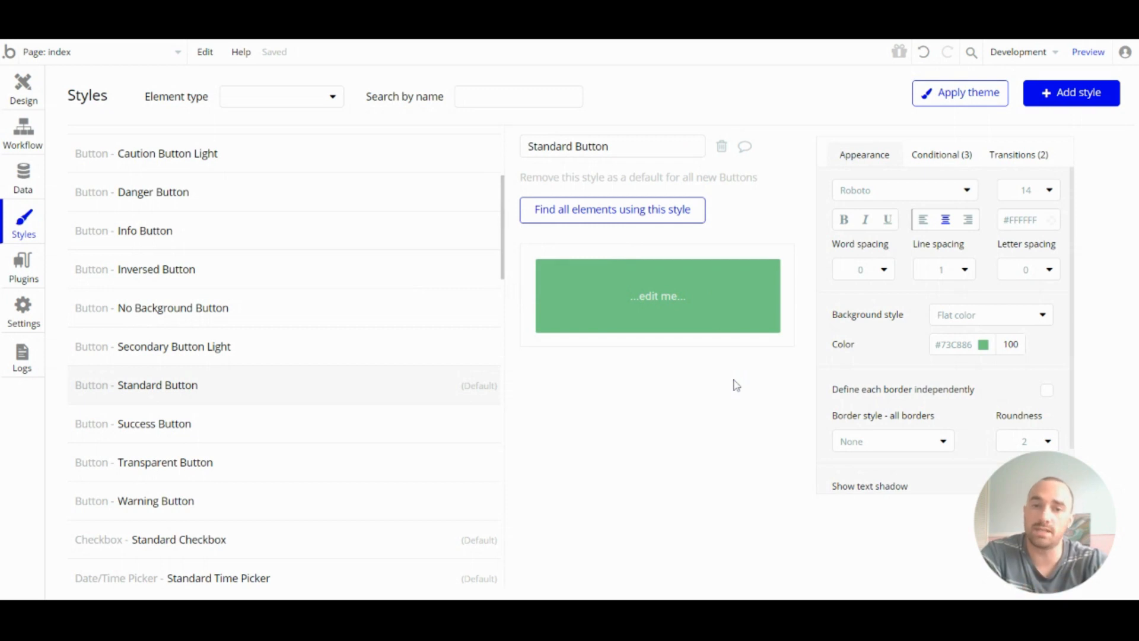
mouse_move(697, 332)
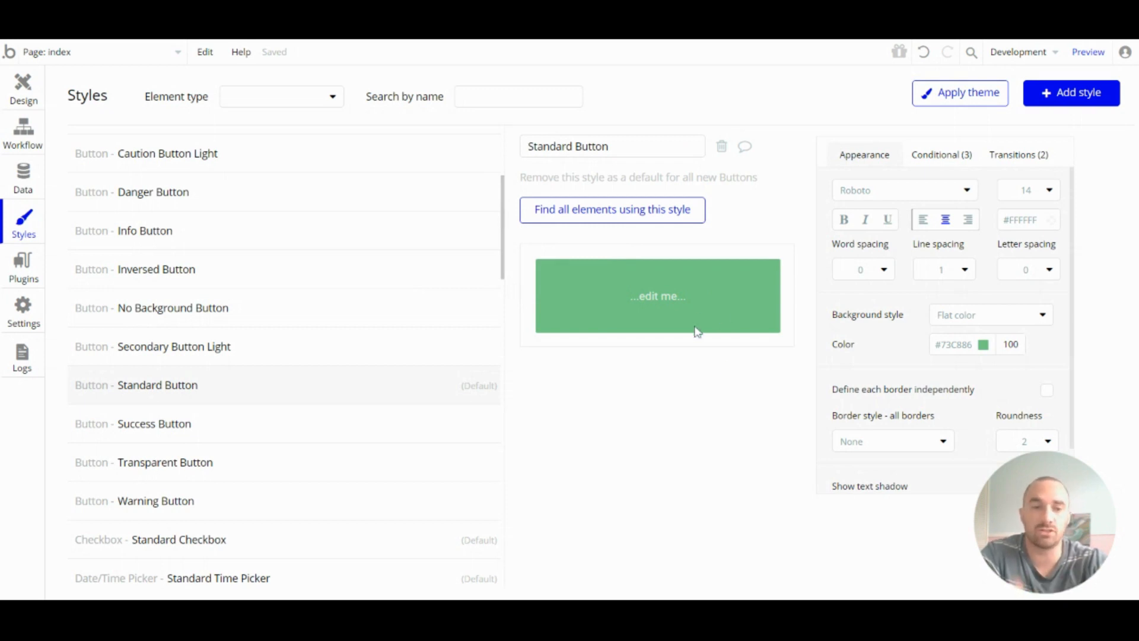
mouse_move(782, 265)
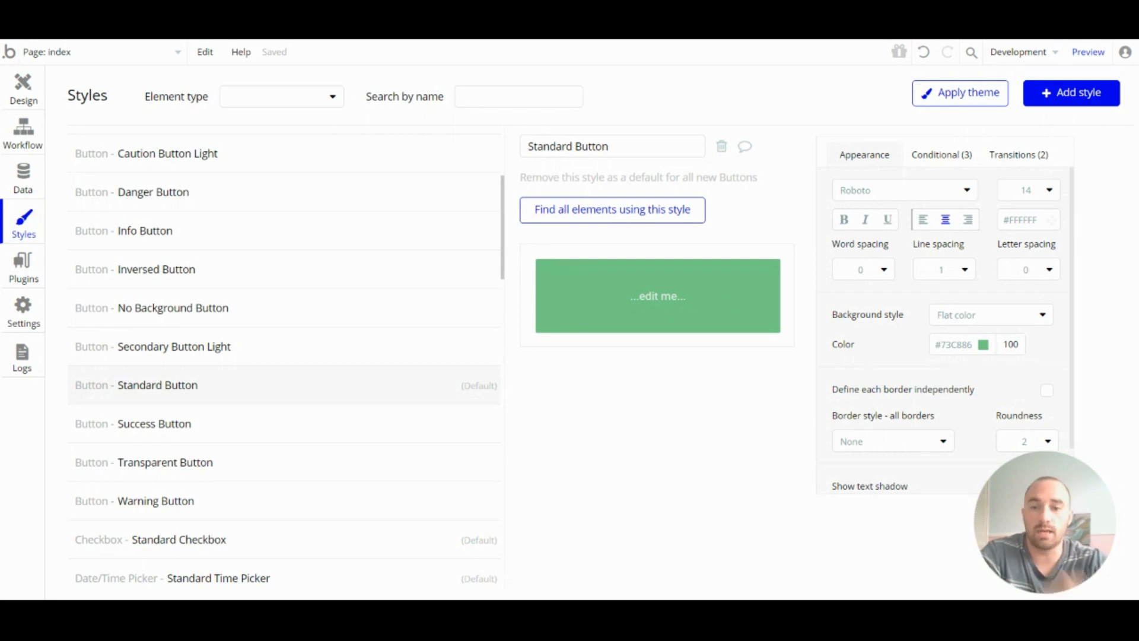
click(983, 344)
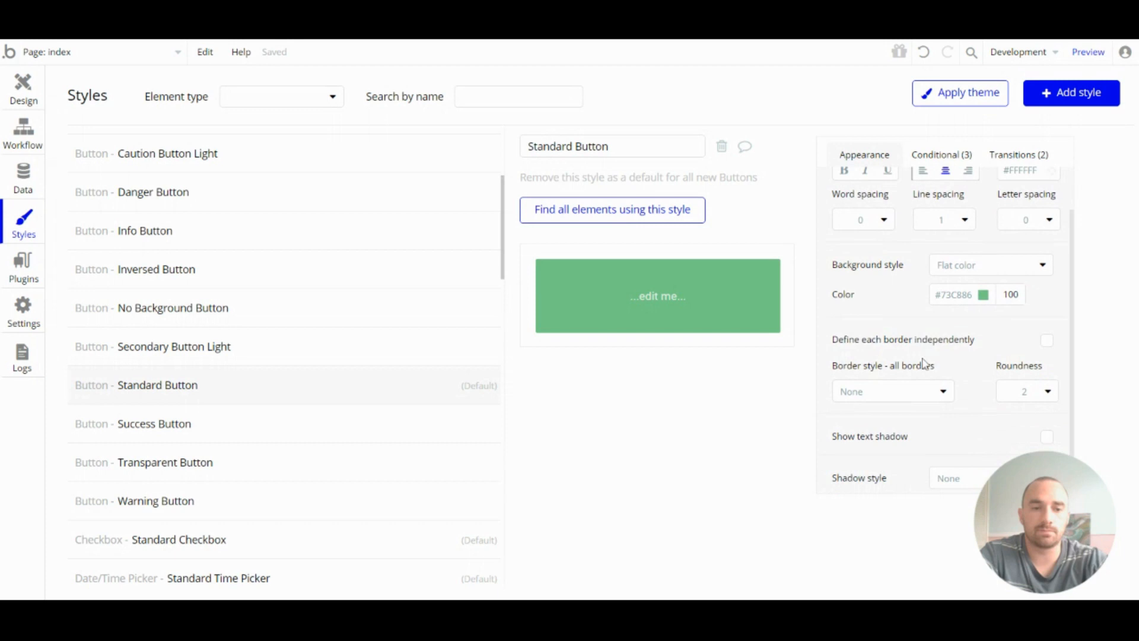
click(983, 292)
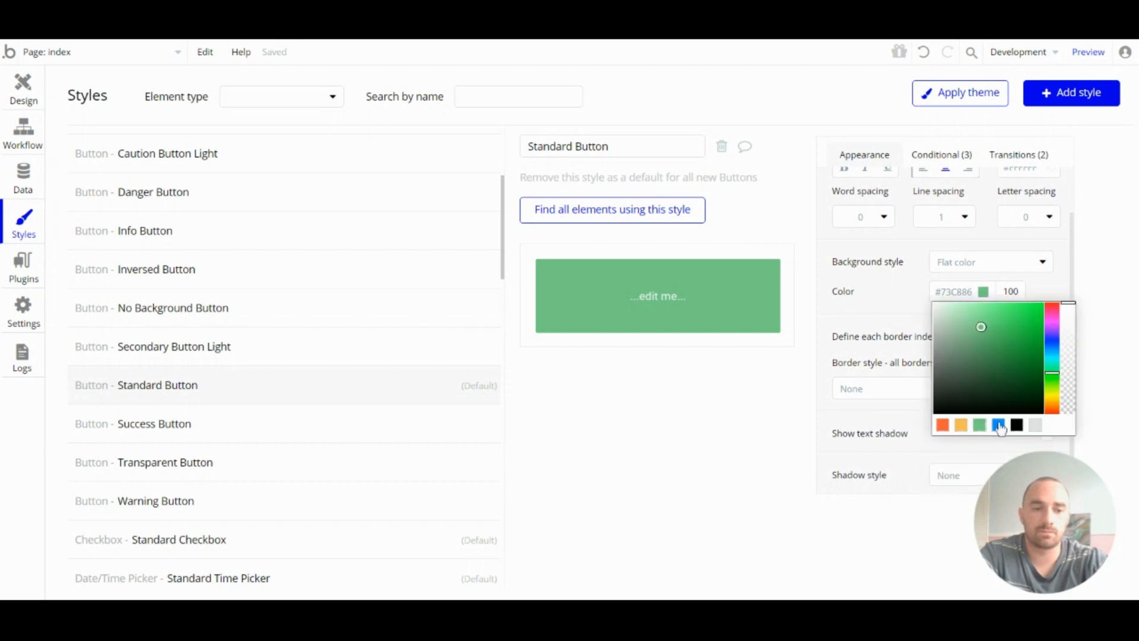
click(999, 425)
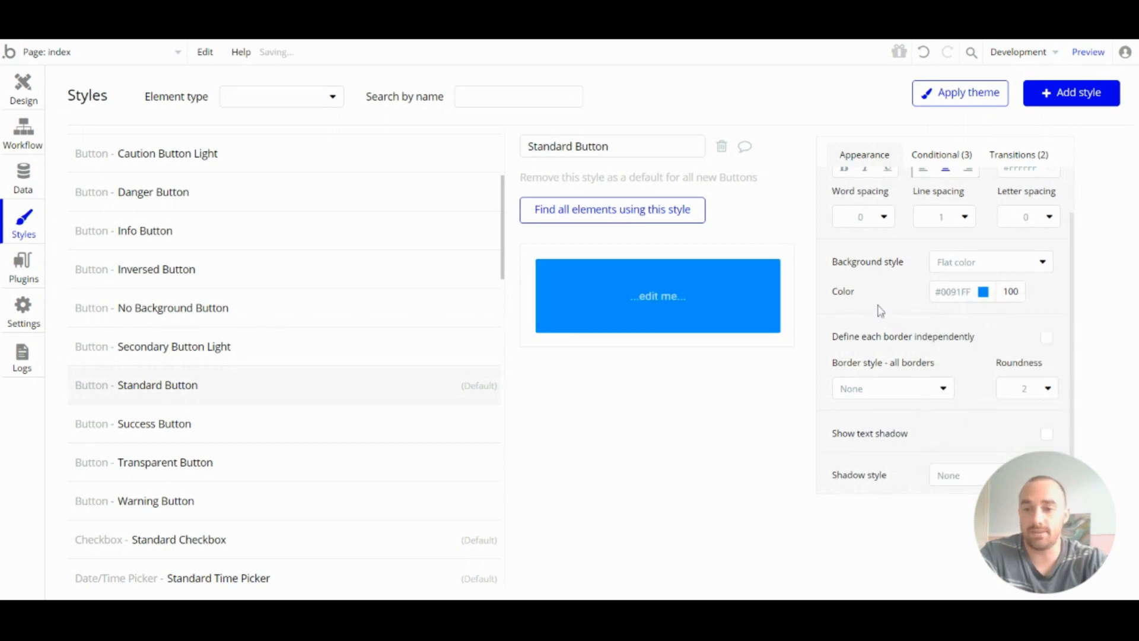
click(22, 83)
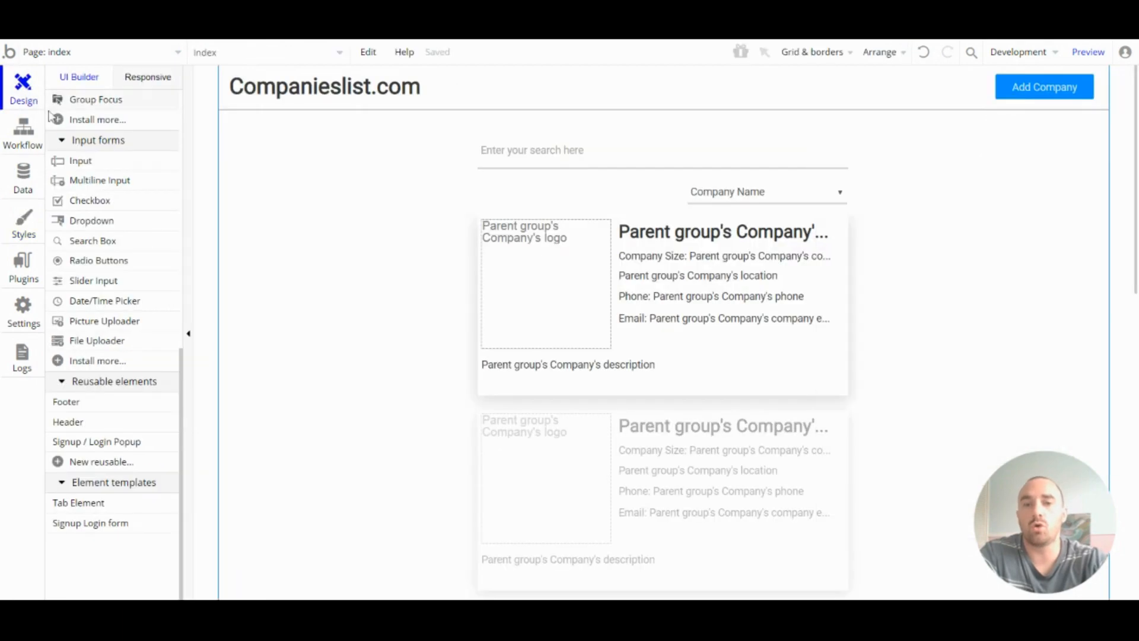
Remove the shared Standard Button style from the Add Company button, restoring its green look
click(1045, 87)
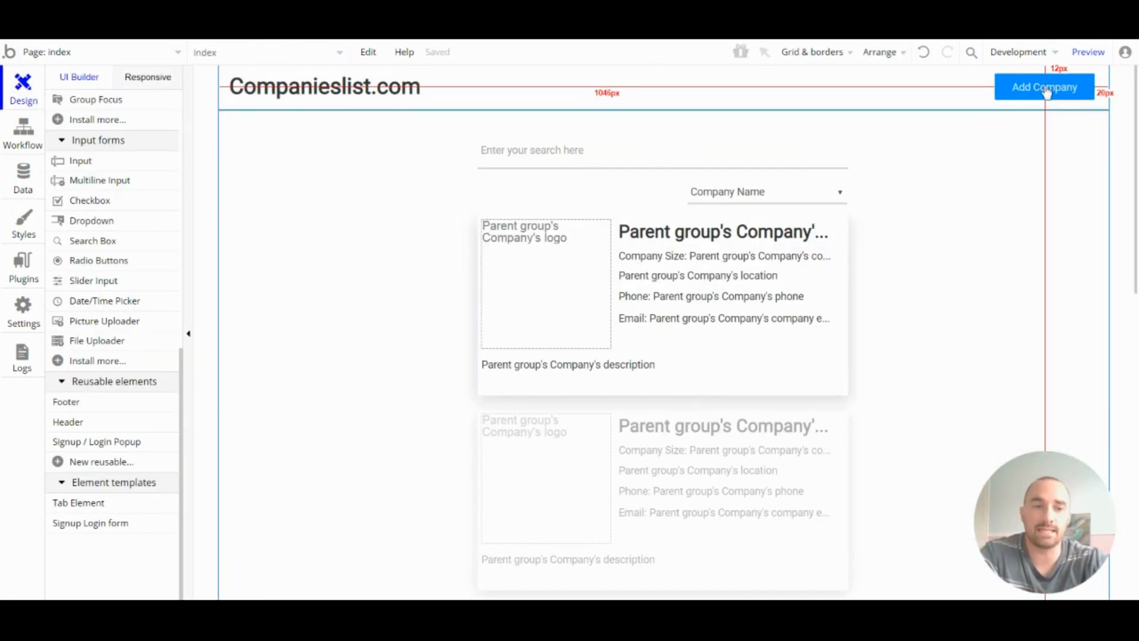
click(1044, 87)
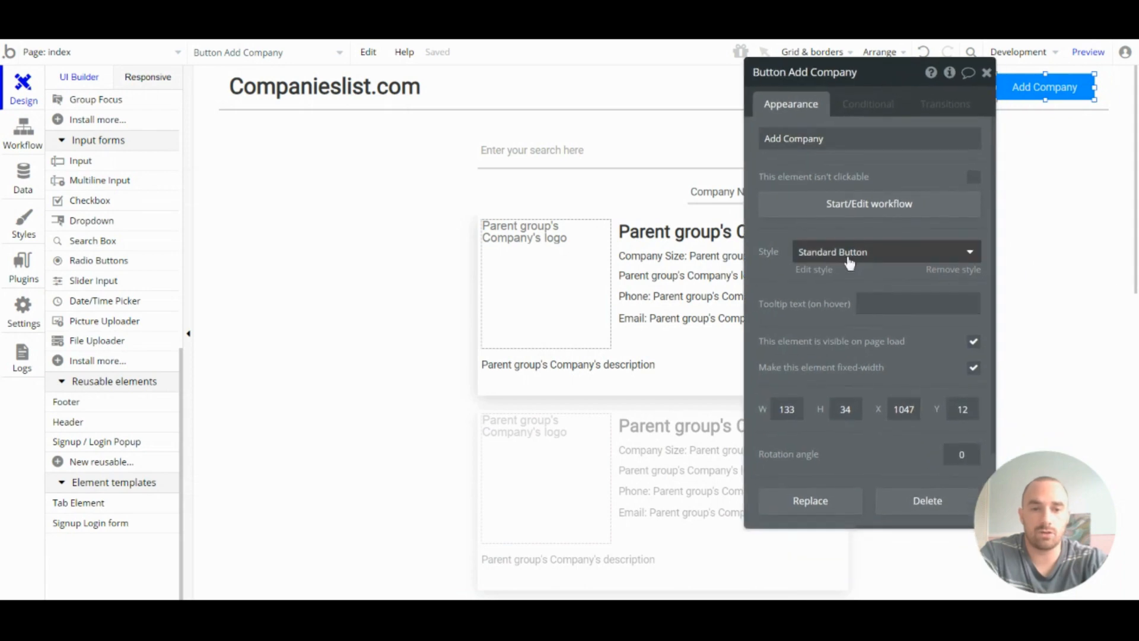
click(887, 251)
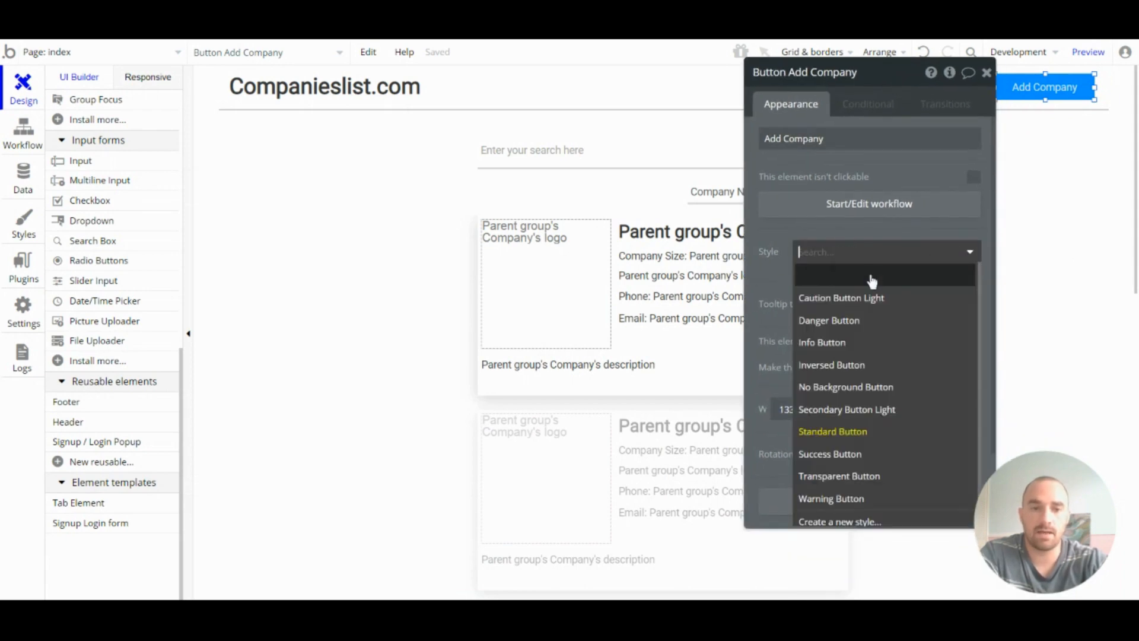
click(833, 431)
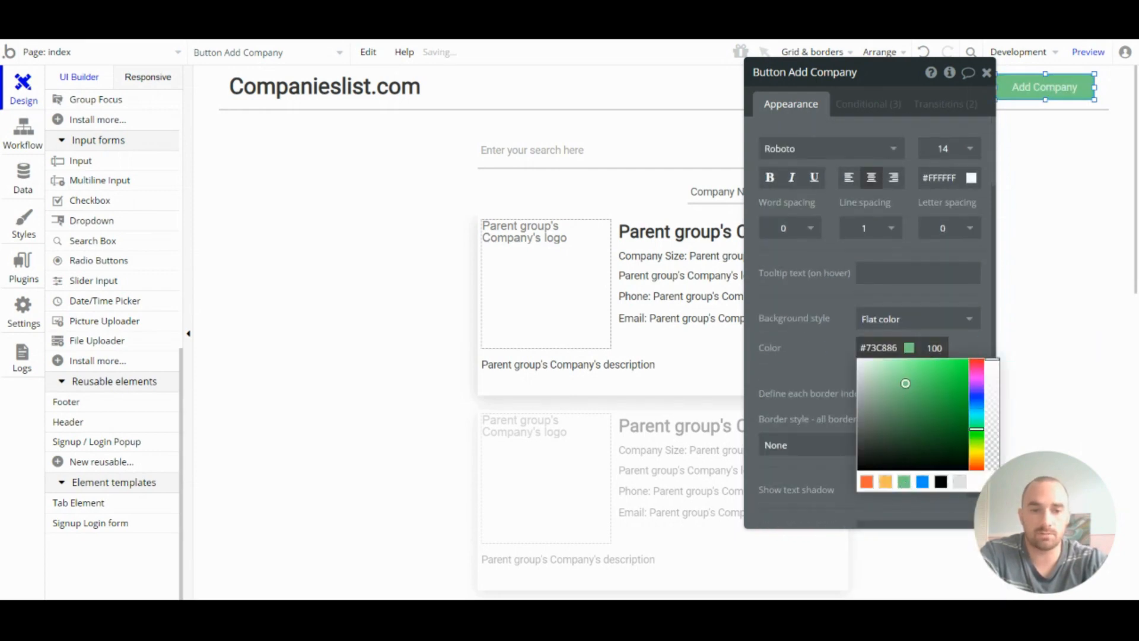
click(886, 252)
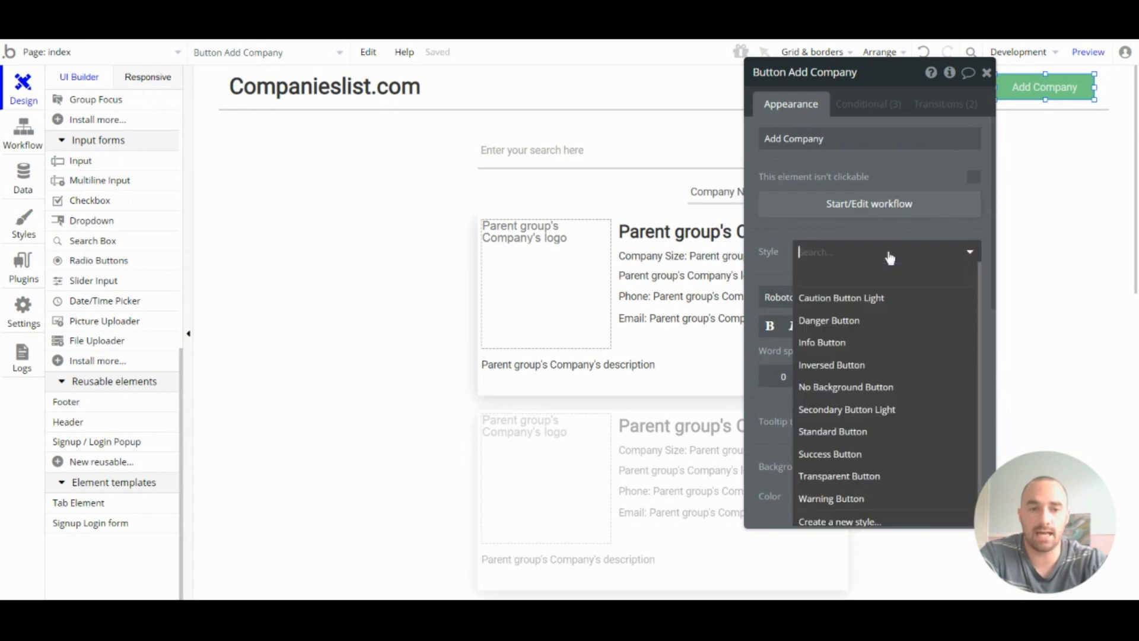
Create a new style 'Standard Button 2' from the Add Company button's appearance
click(839, 521)
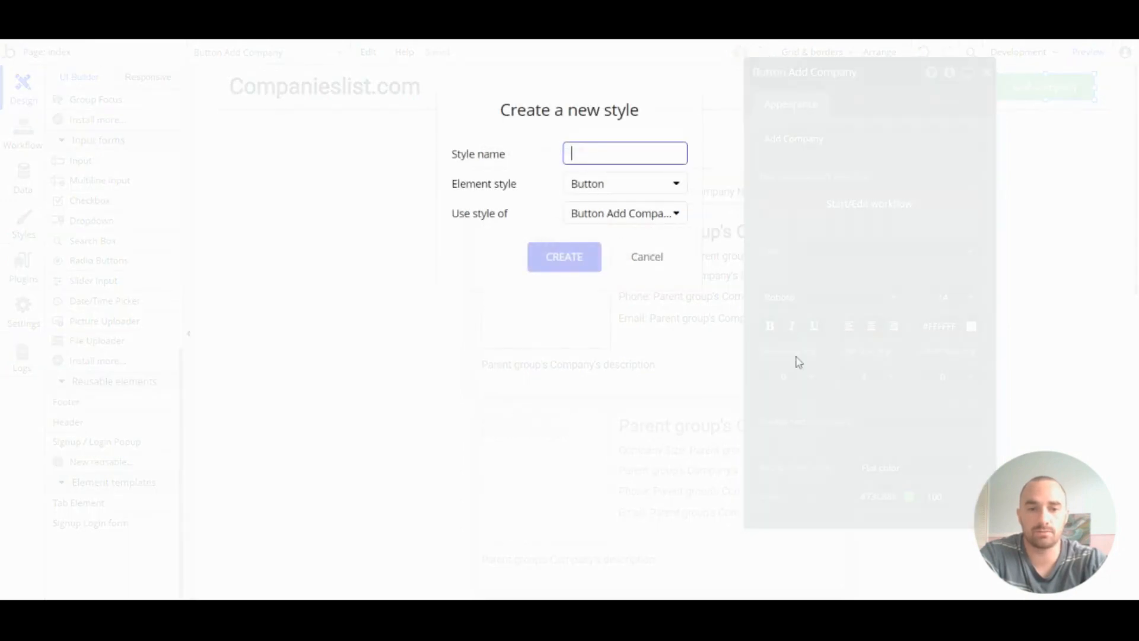
text(s)
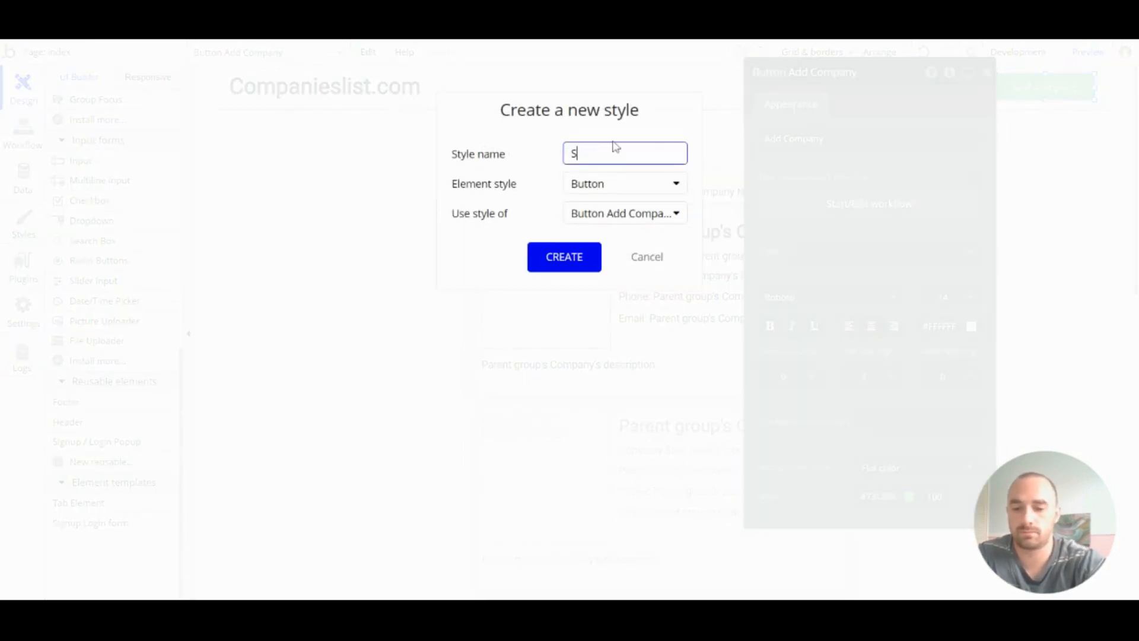
text(tandard)
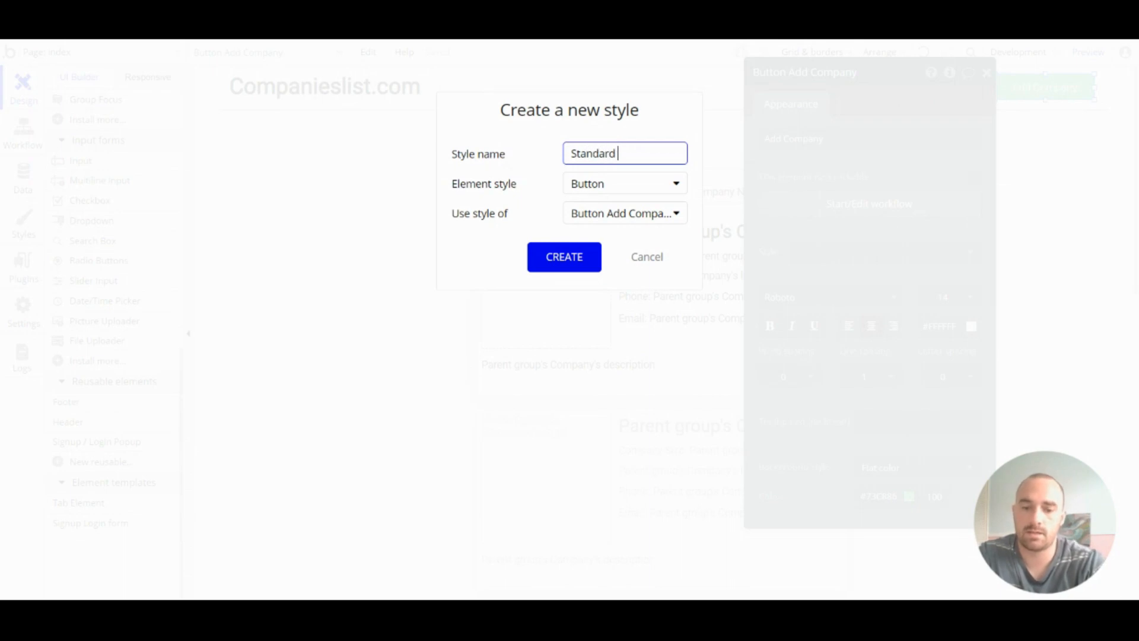
text(Button 2)
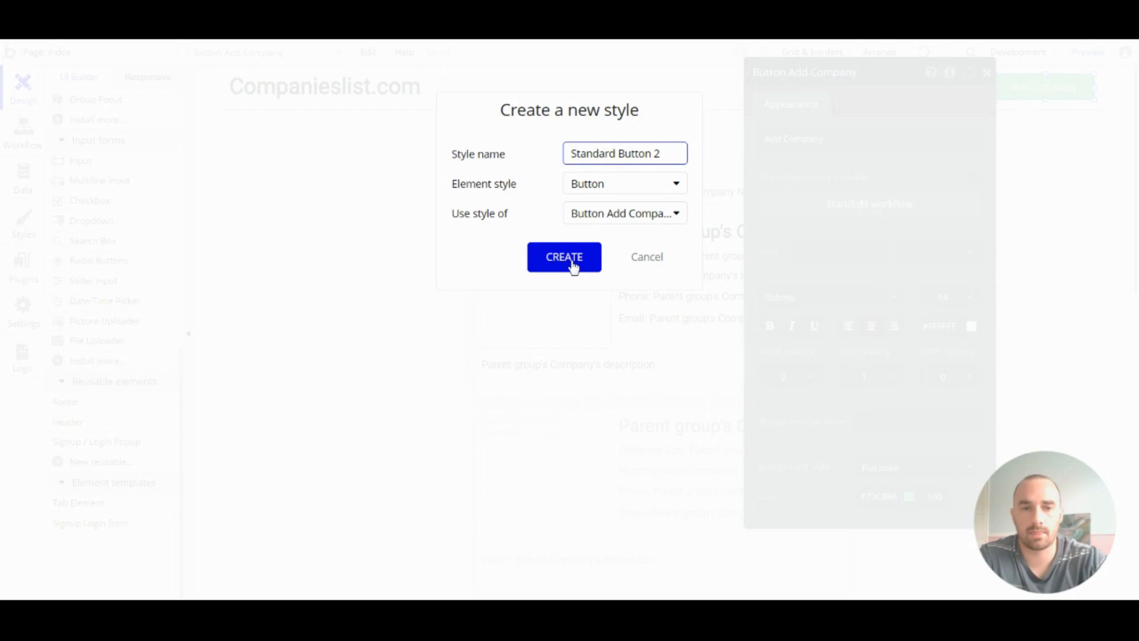
click(564, 257)
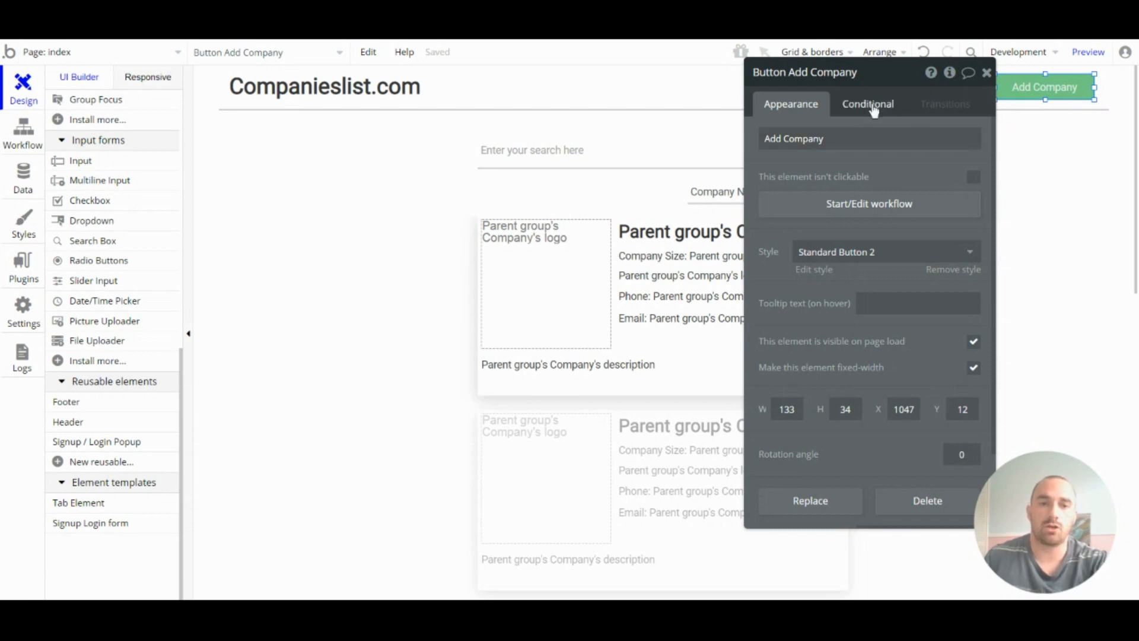
Add a condition 'This url is not empty' that changes the button's Text alignment
click(868, 104)
text(th)
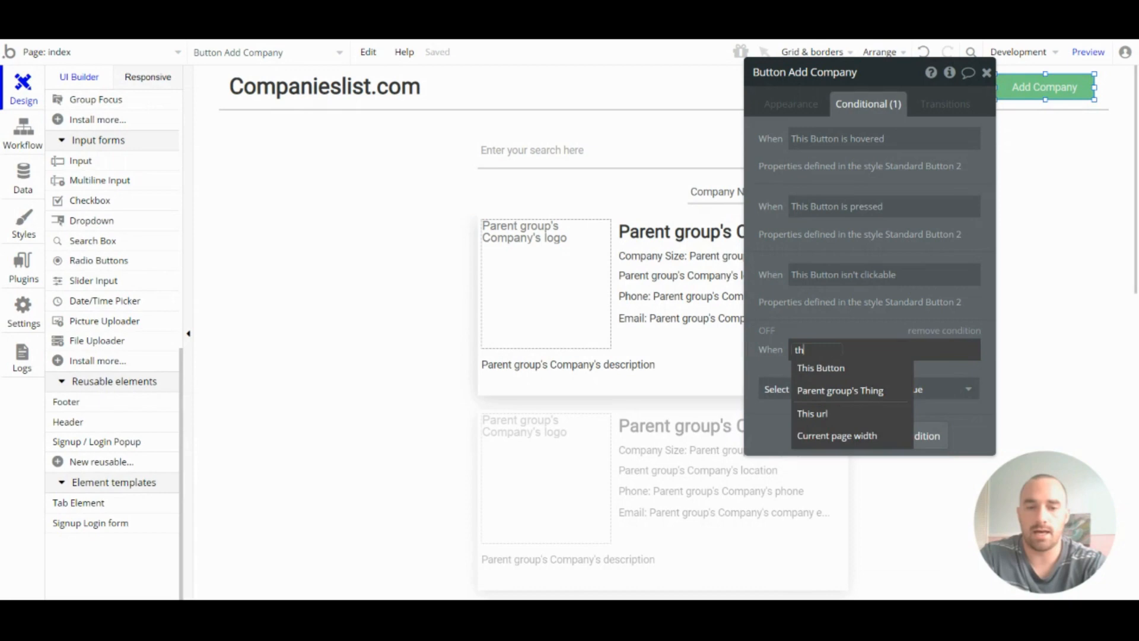
click(812, 413)
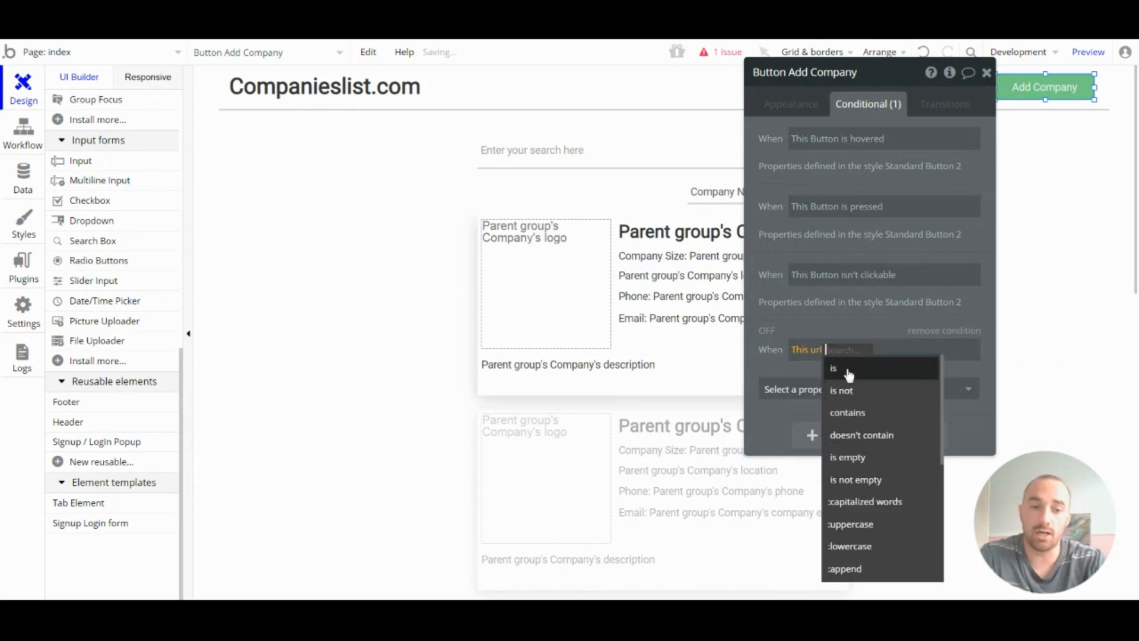
click(856, 479)
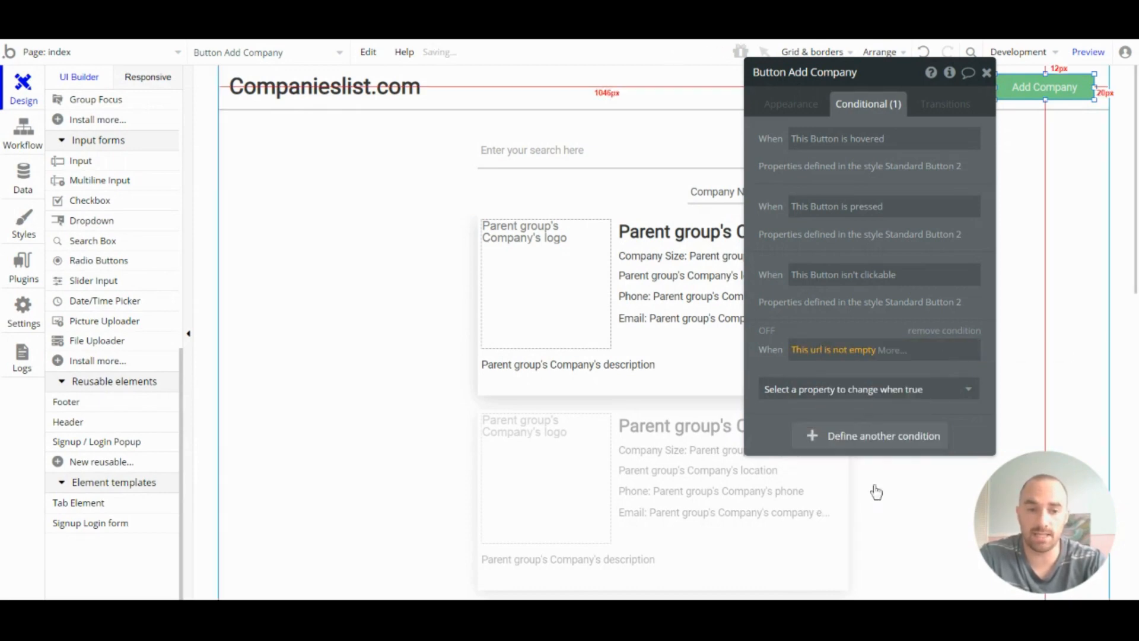
click(866, 389)
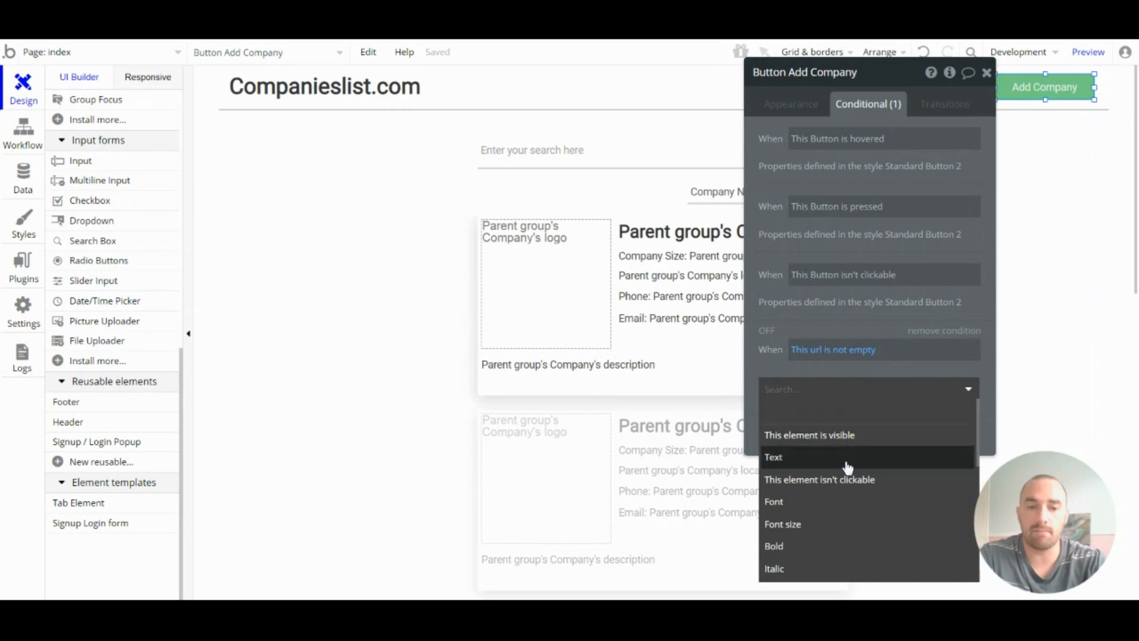
text(a)
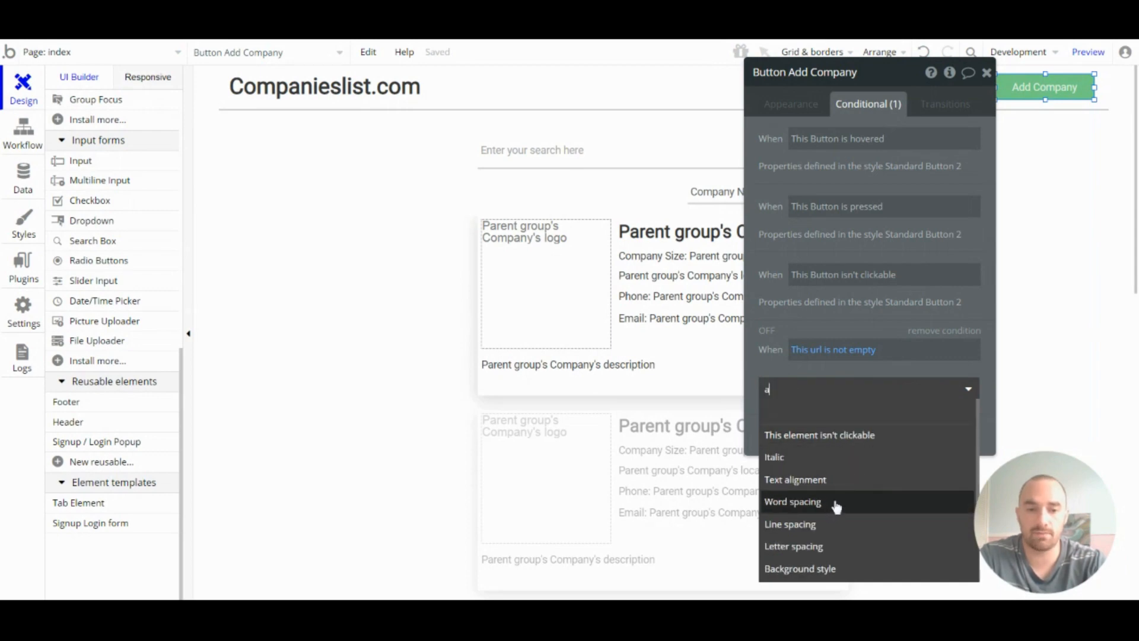
click(795, 479)
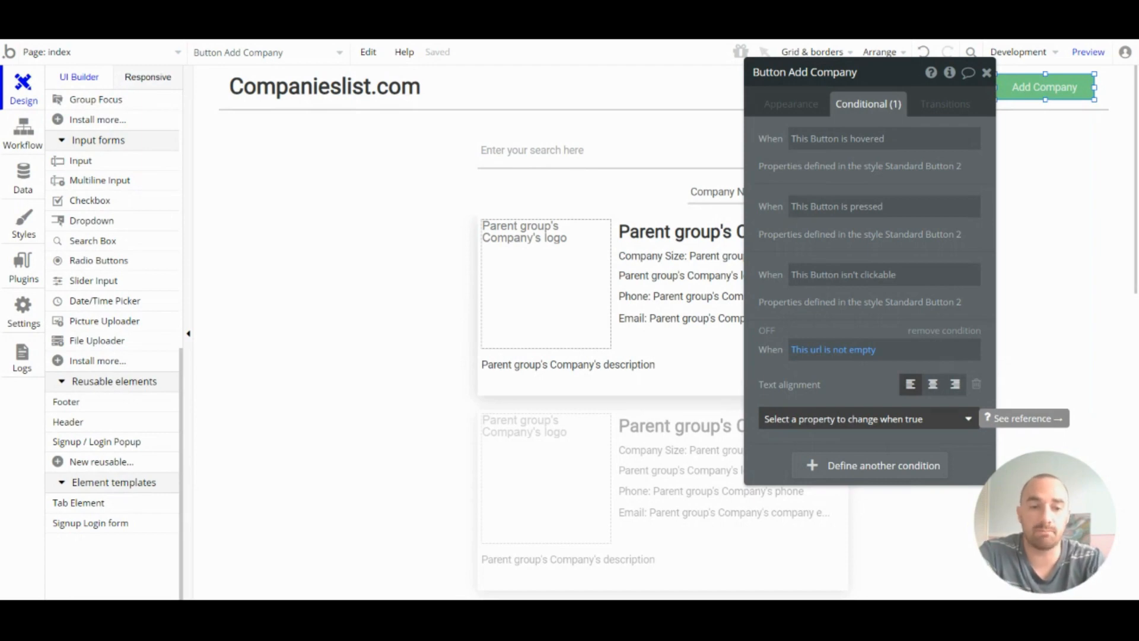
click(986, 72)
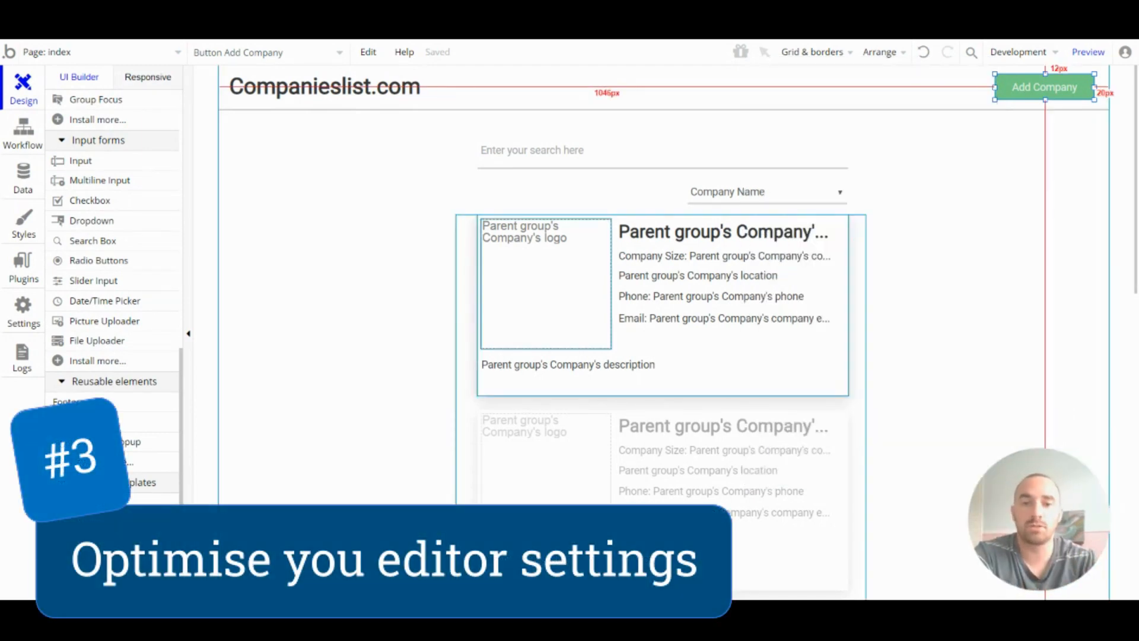
Set the editor canvas zoom to 90% in the Grid & borders settings
click(582, 167)
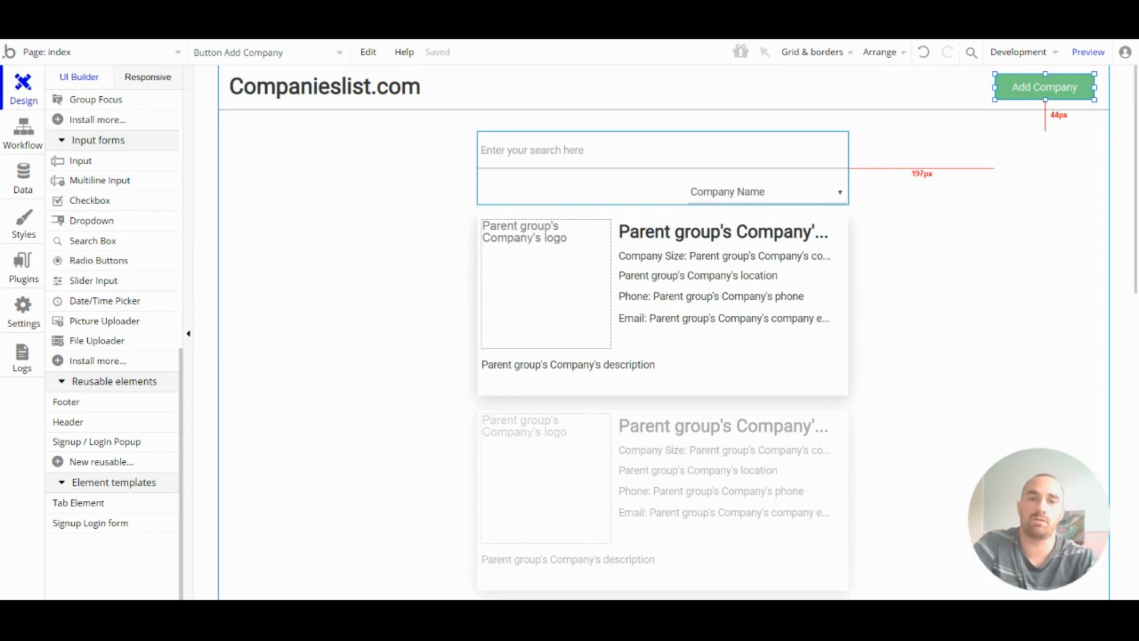
click(812, 51)
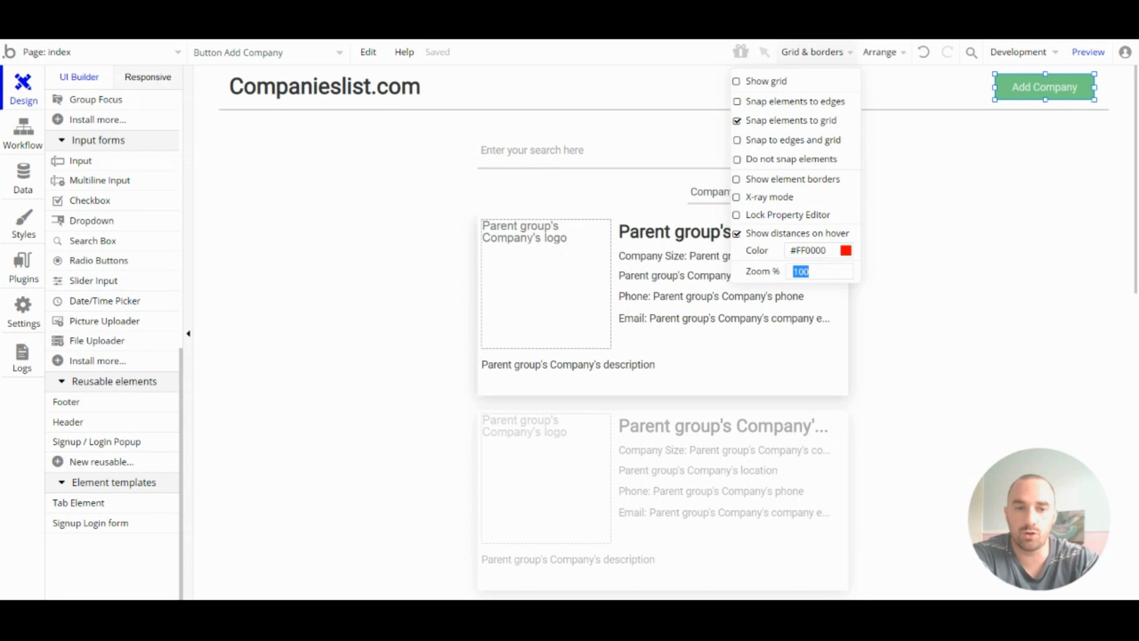
text(90)
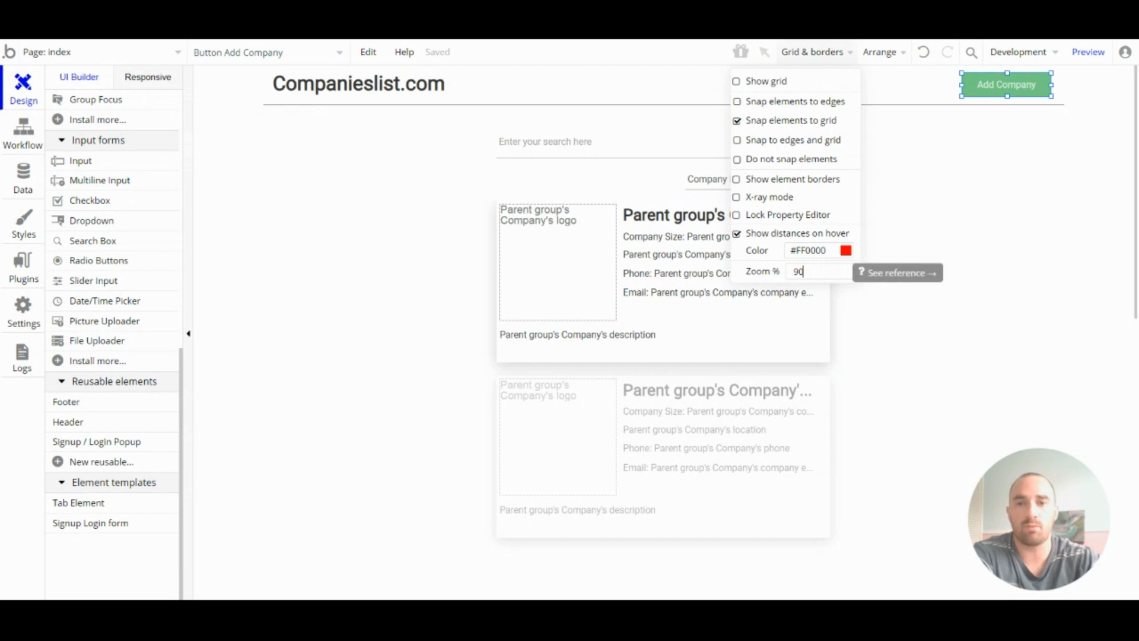
mouse_move(796, 168)
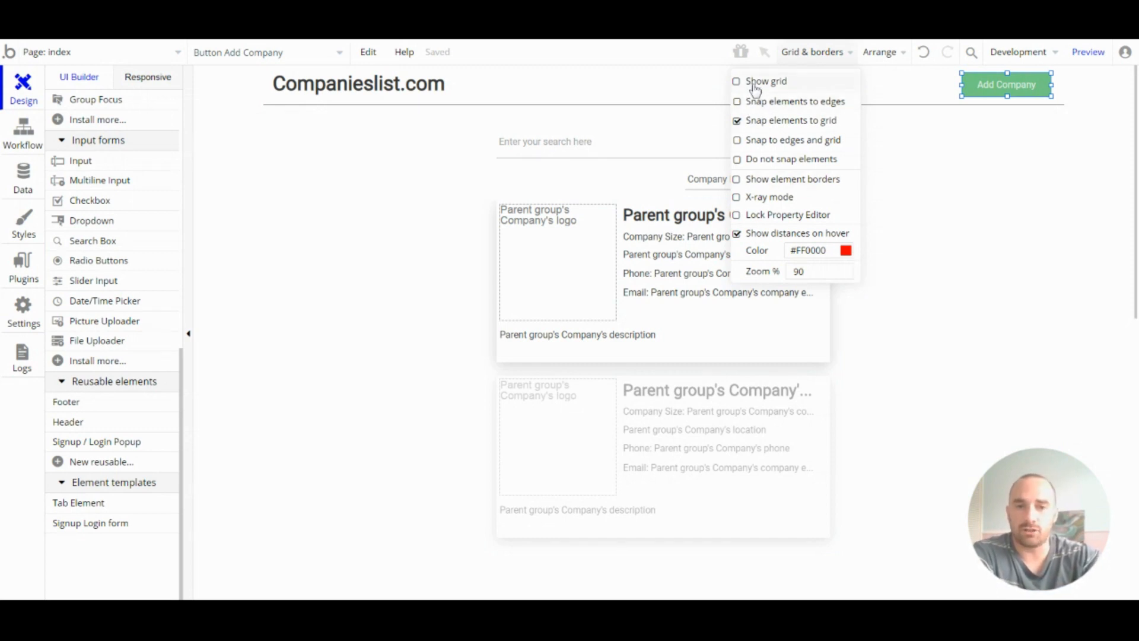
Turn on Show grid and X-ray mode for the page canvas
click(737, 80)
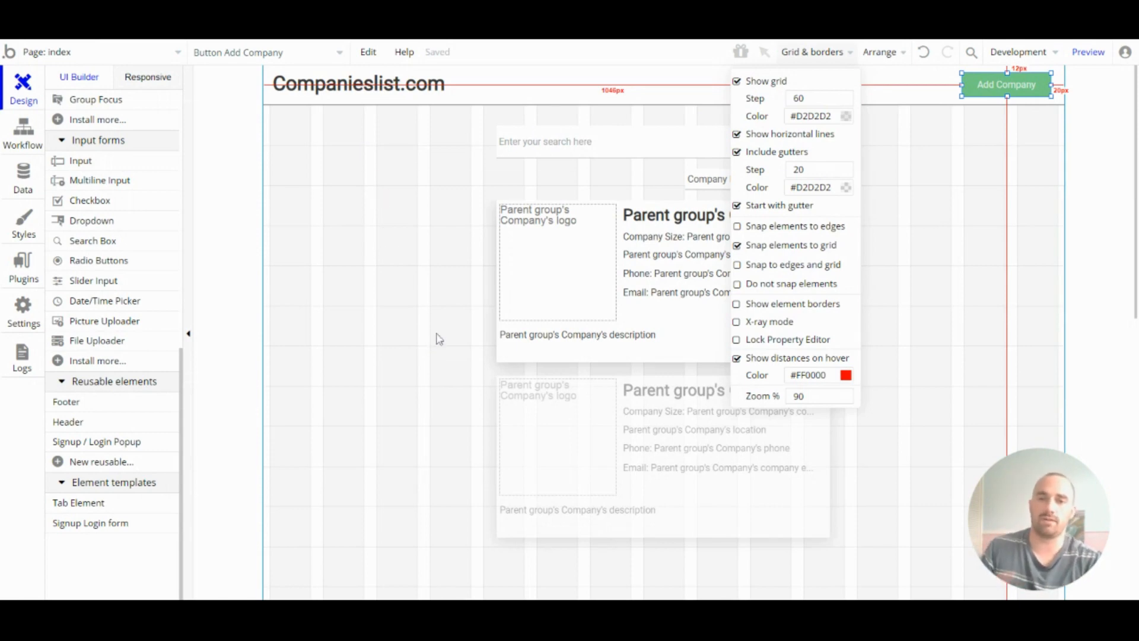
mouse_move(804, 240)
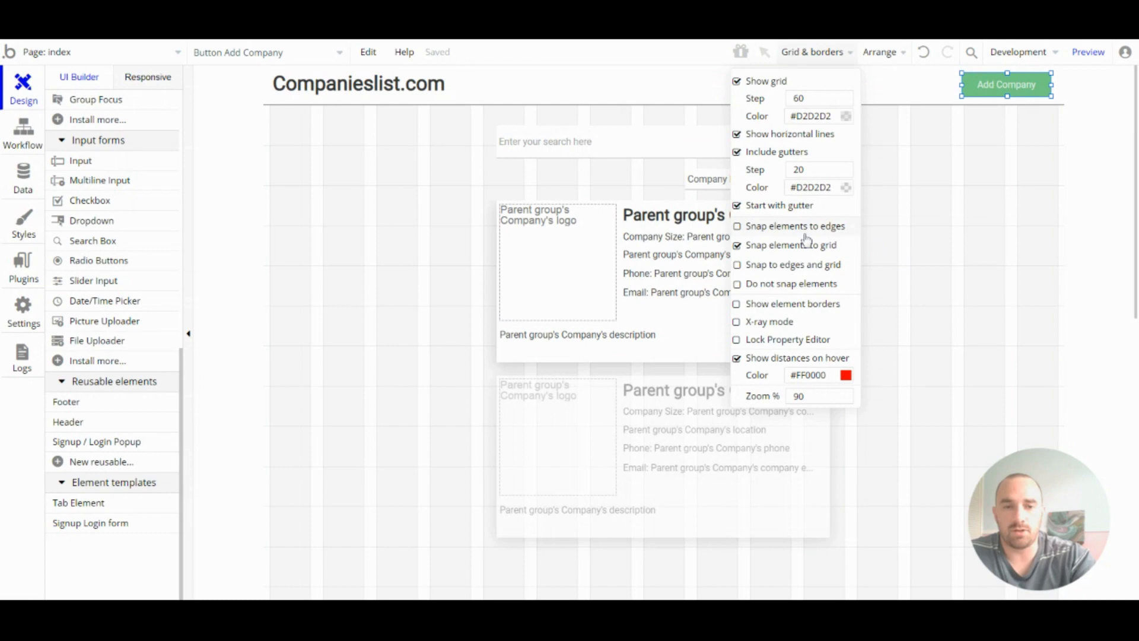
mouse_move(771, 273)
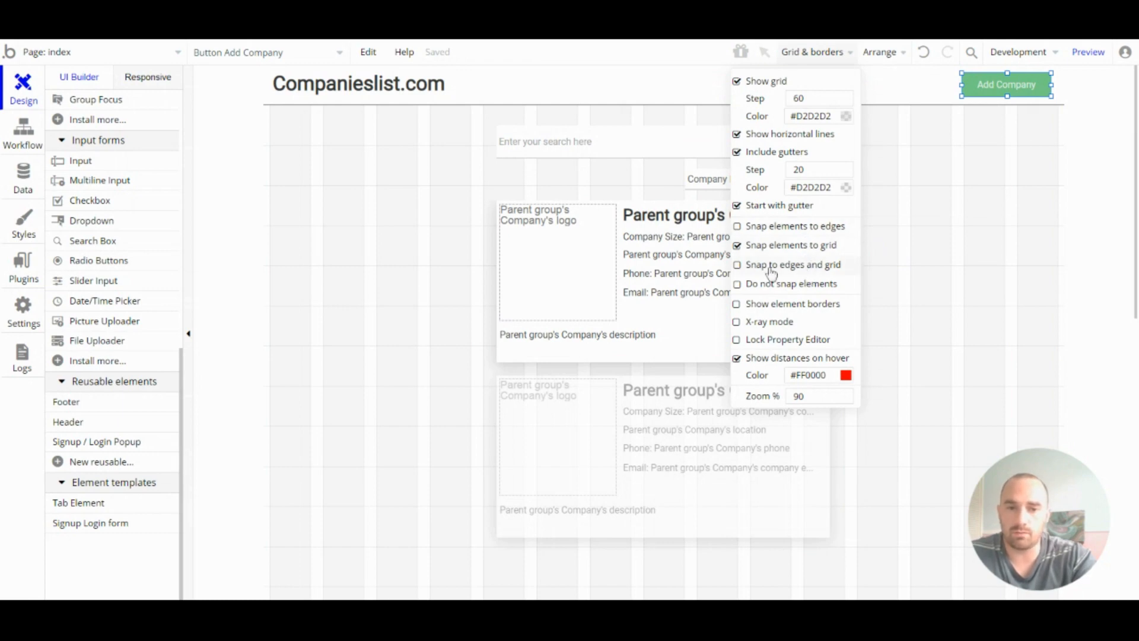
mouse_move(763, 271)
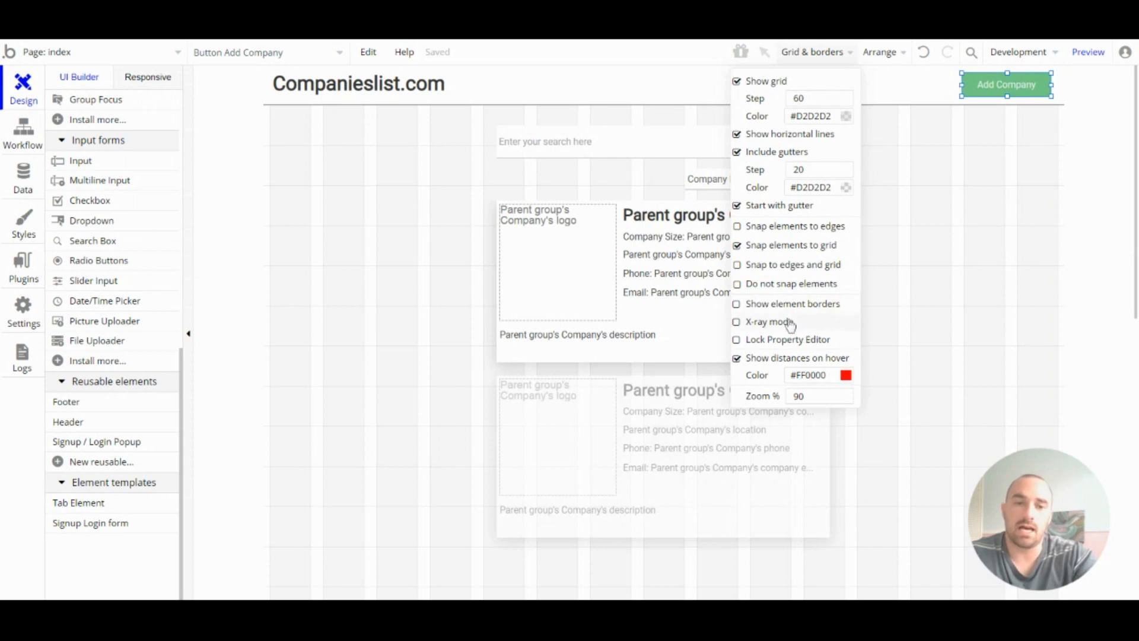
click(737, 322)
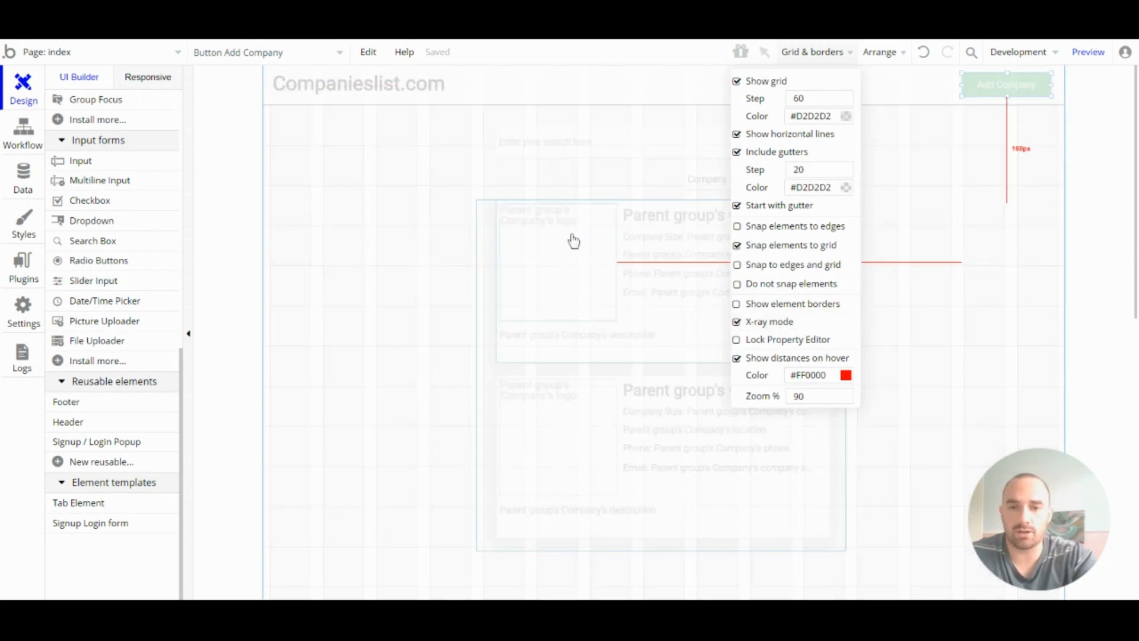
mouse_move(612, 366)
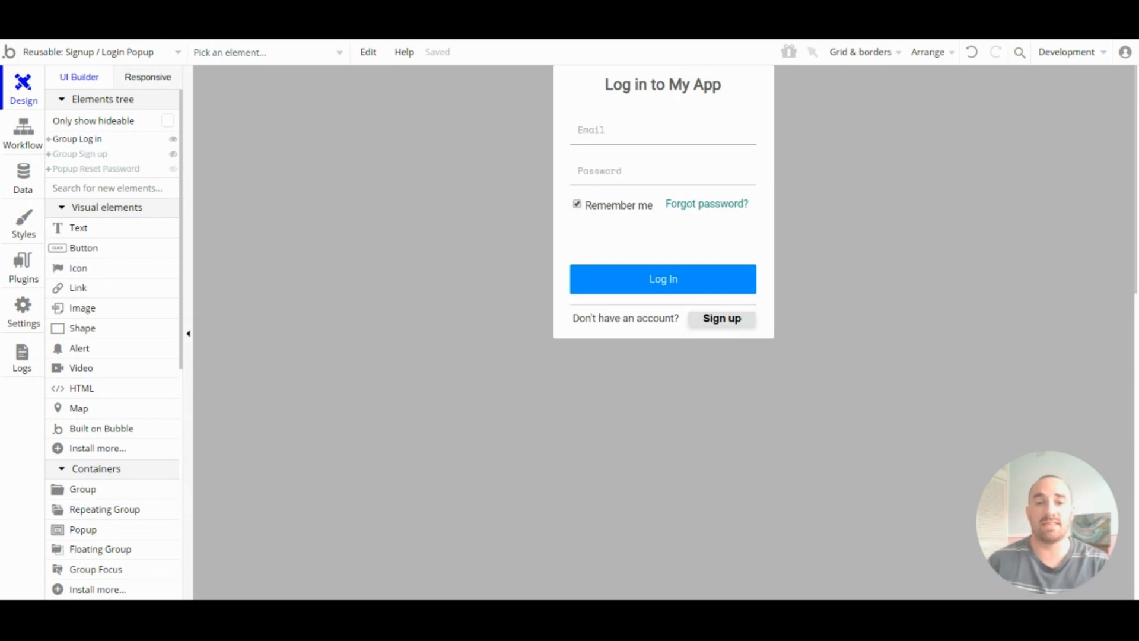
mouse_move(216, 135)
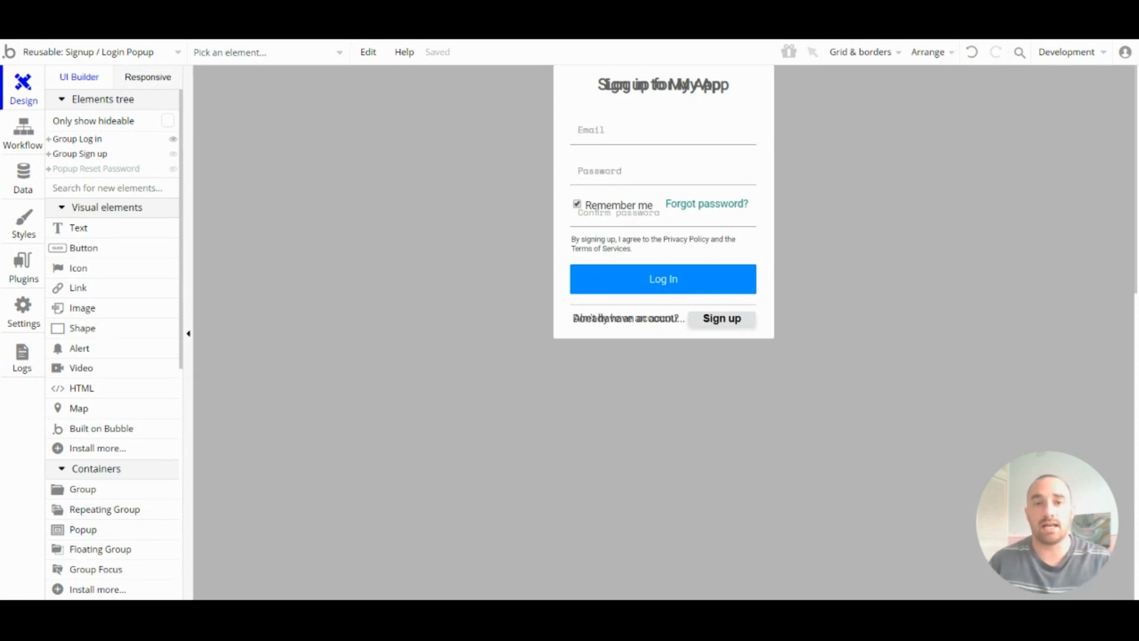
mouse_move(114, 157)
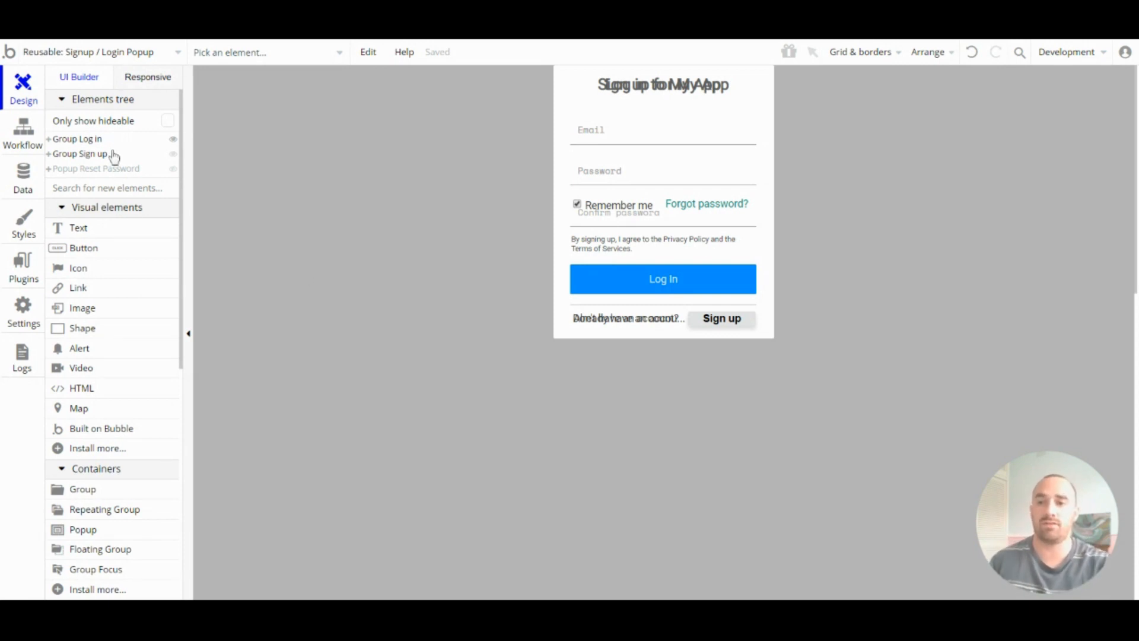
Bring up the list of pages and reusable elements
click(95, 51)
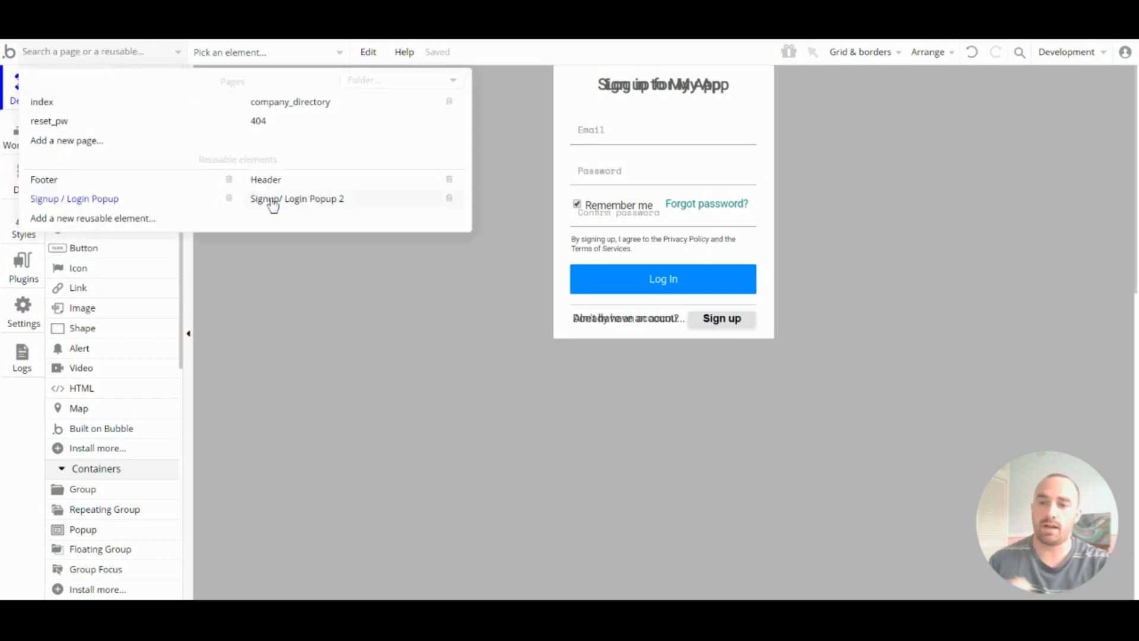
In Signup/ Login Popup 2, make the log-in and sign-up groups collapse when hidden, then go to company_directory
click(297, 198)
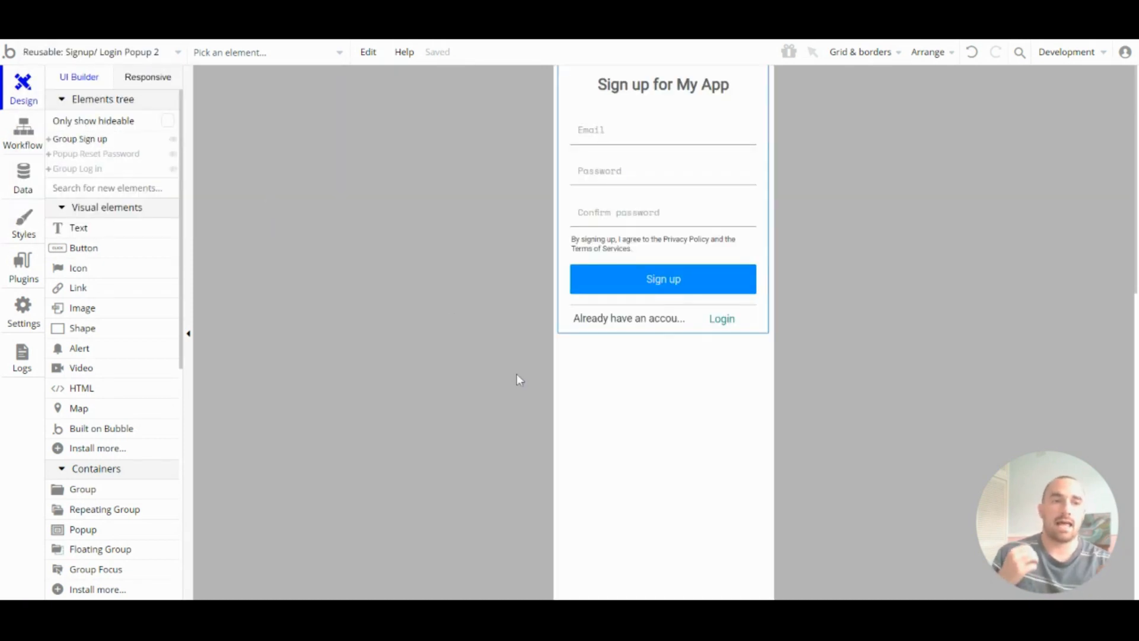
mouse_move(206, 163)
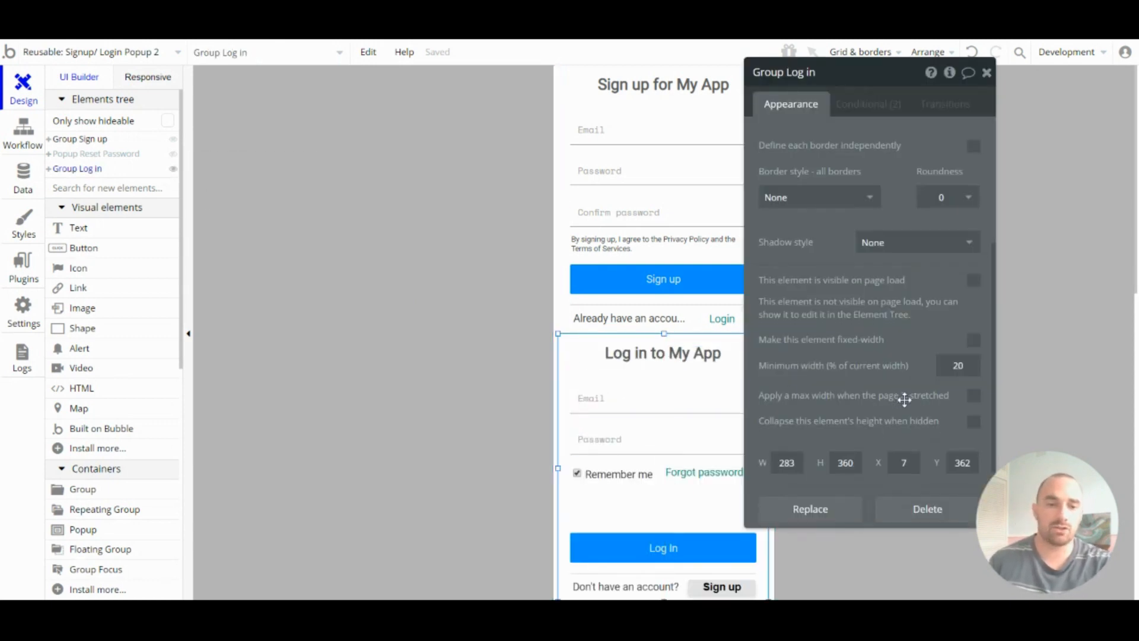
click(973, 353)
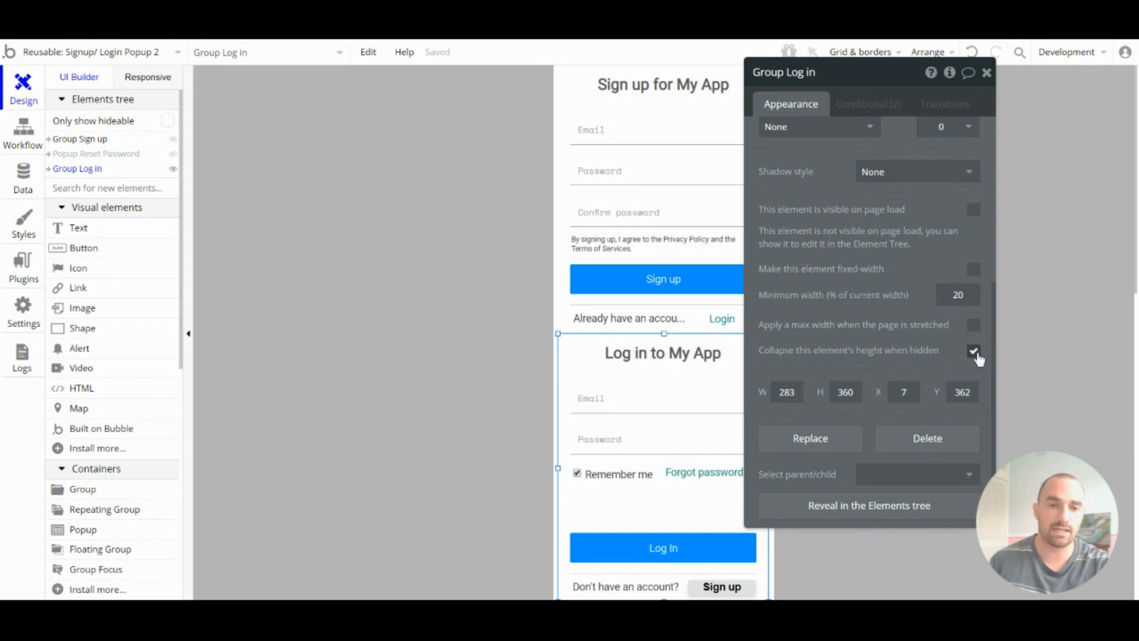
click(973, 350)
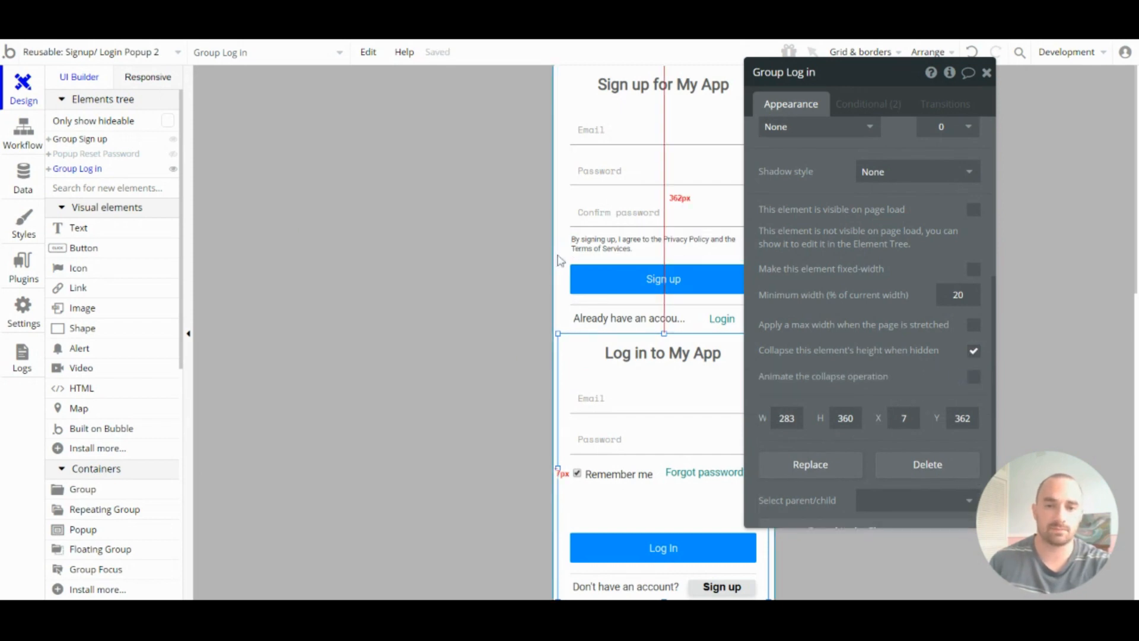
click(80, 139)
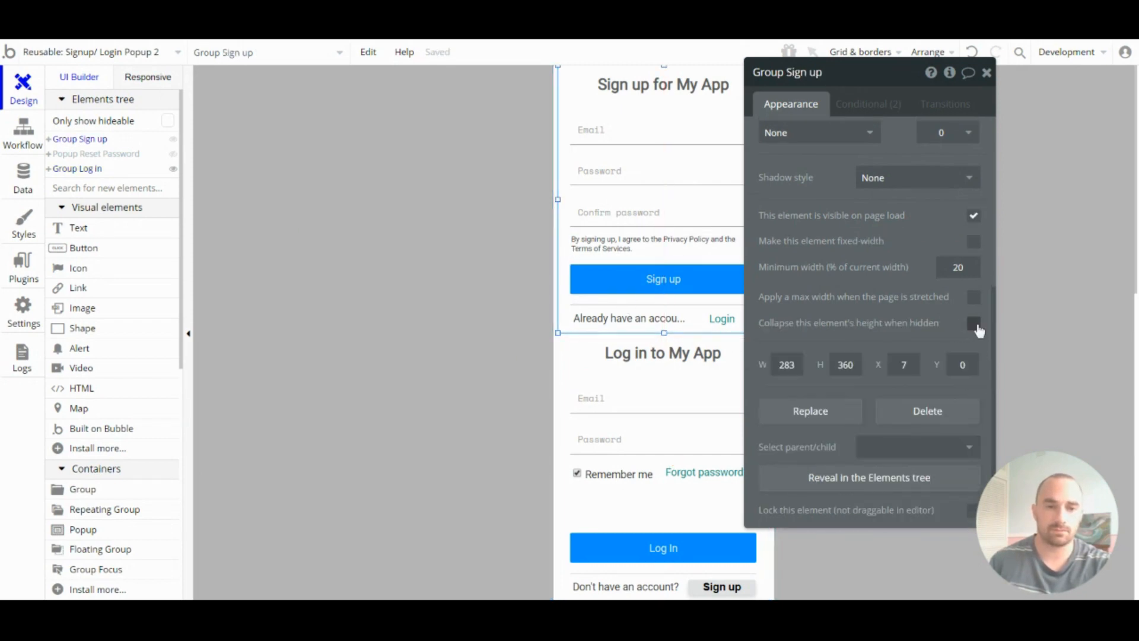
click(986, 73)
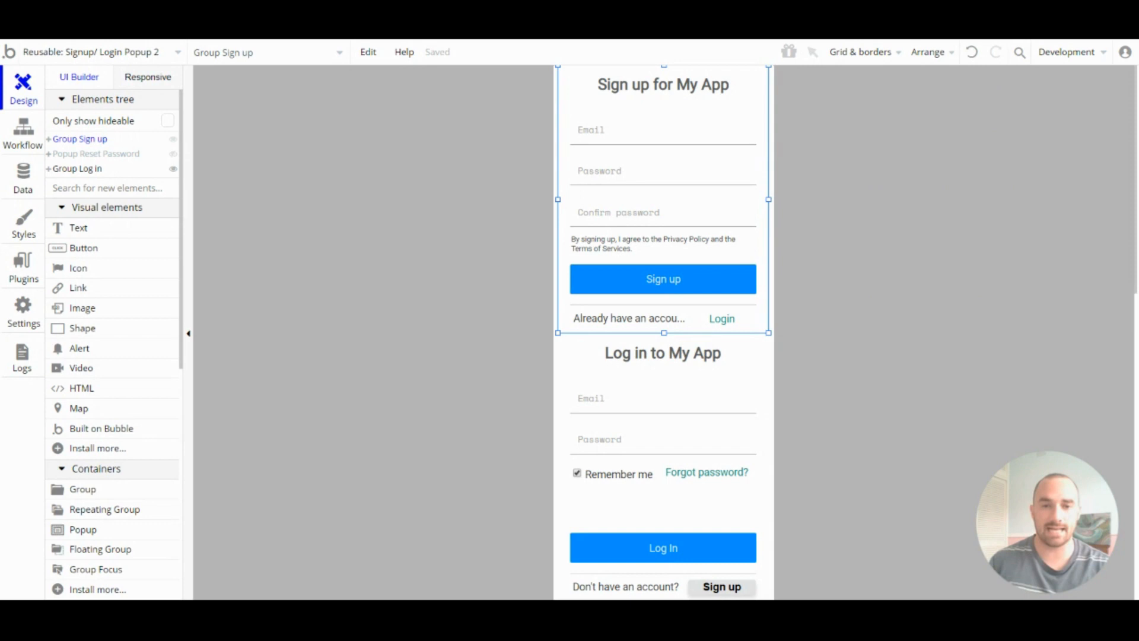
mouse_move(549, 143)
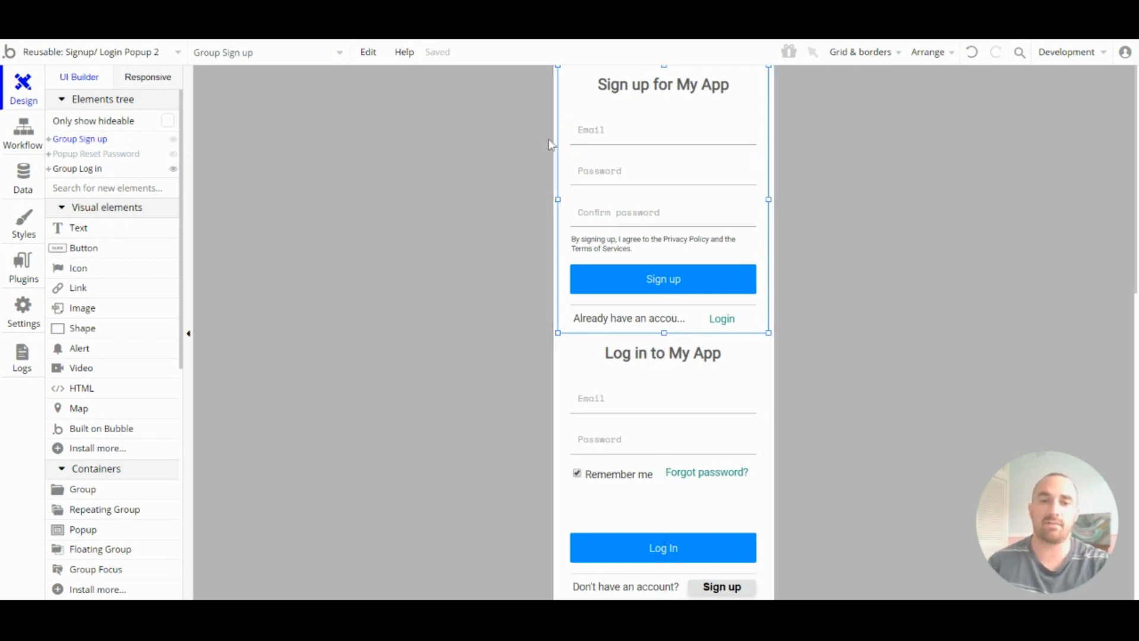
mouse_move(852, 109)
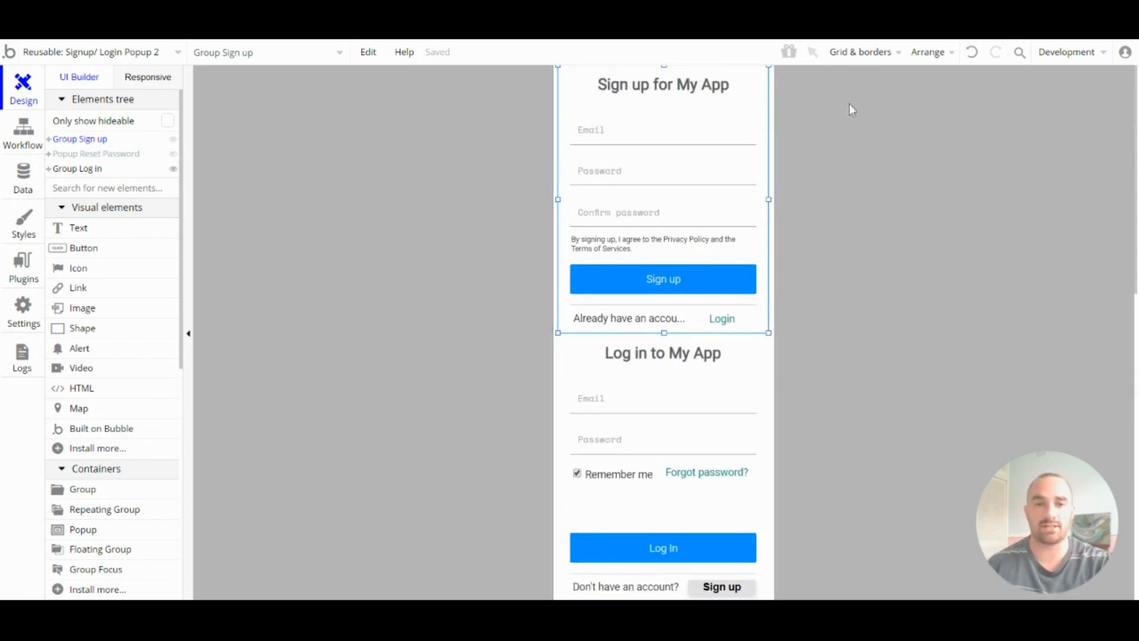
click(662, 279)
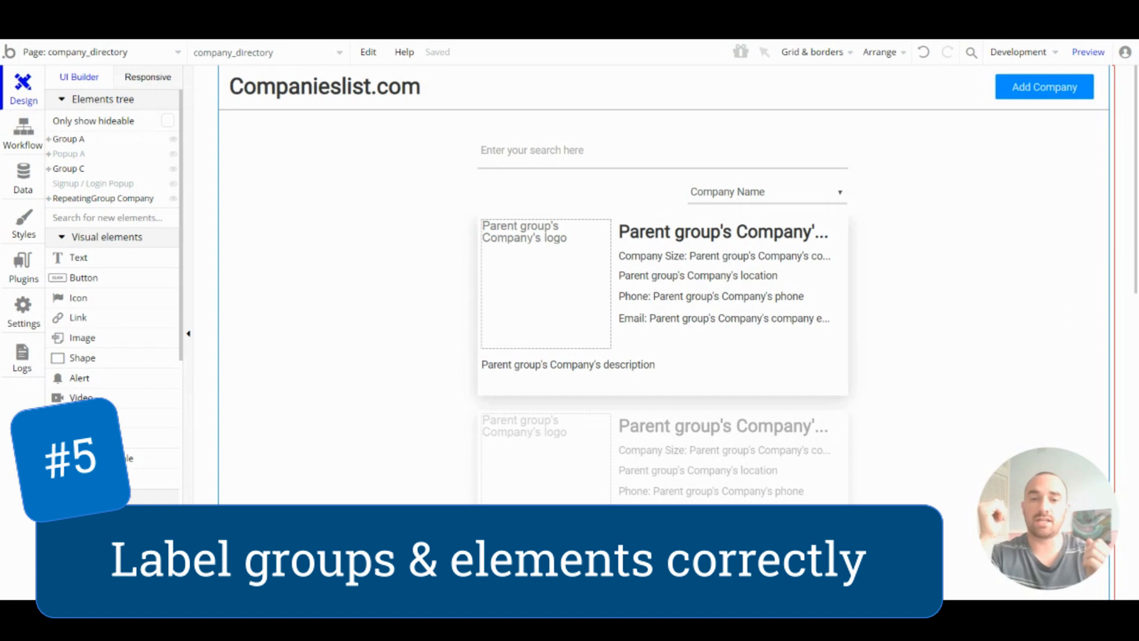
Rename the search input to 'Input Search' and view it listed inside Group C
click(531, 150)
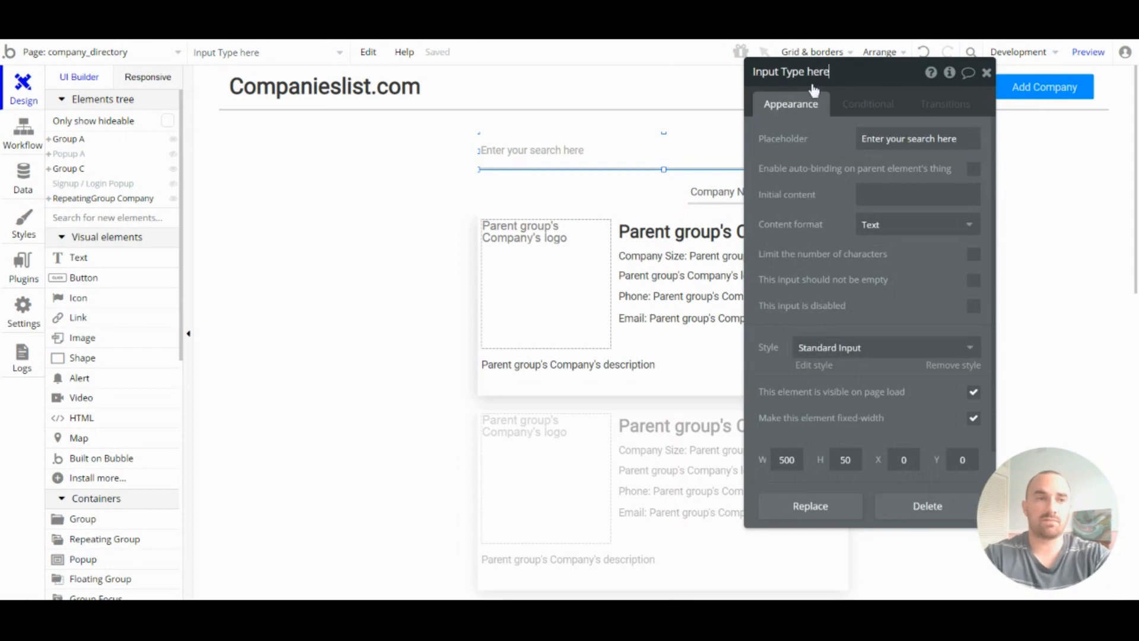
double_click(791, 71)
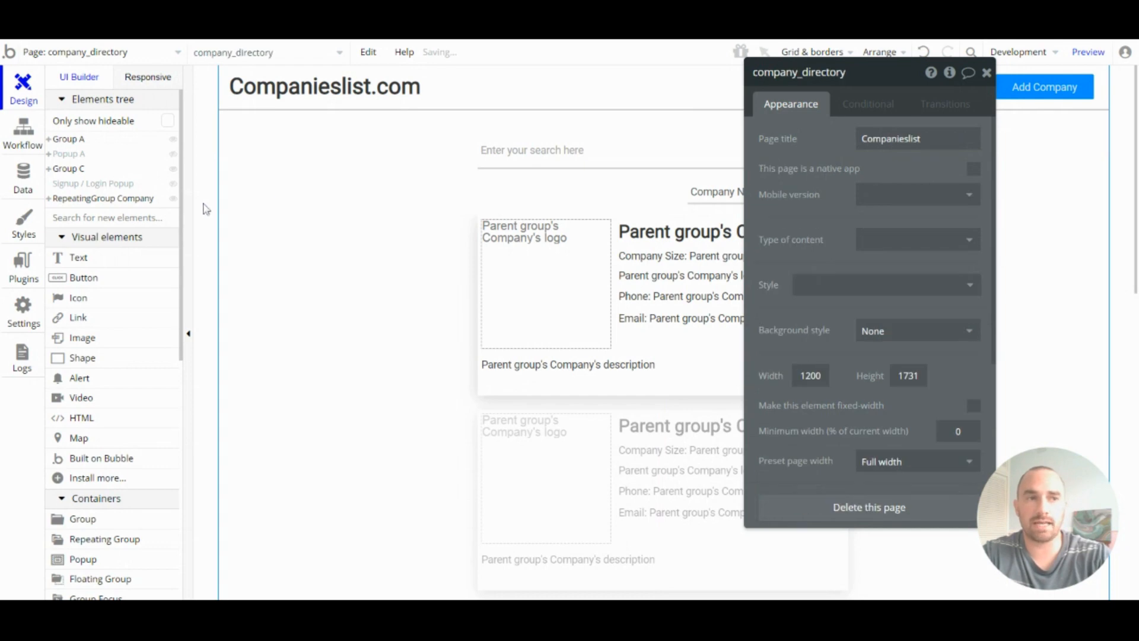
click(69, 167)
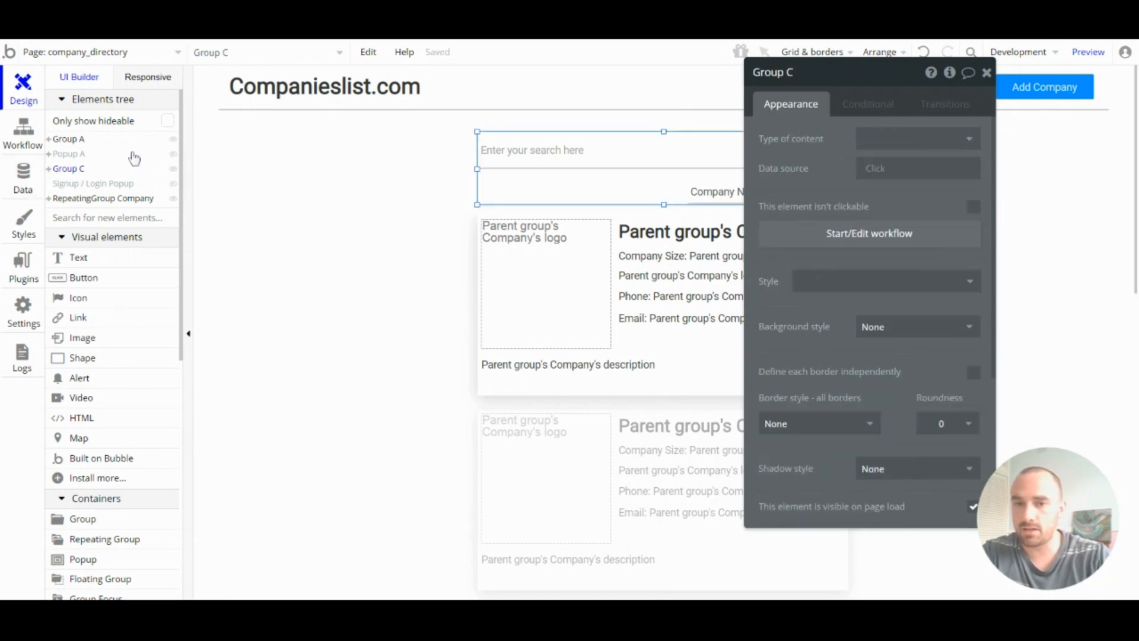
click(47, 167)
text(search)
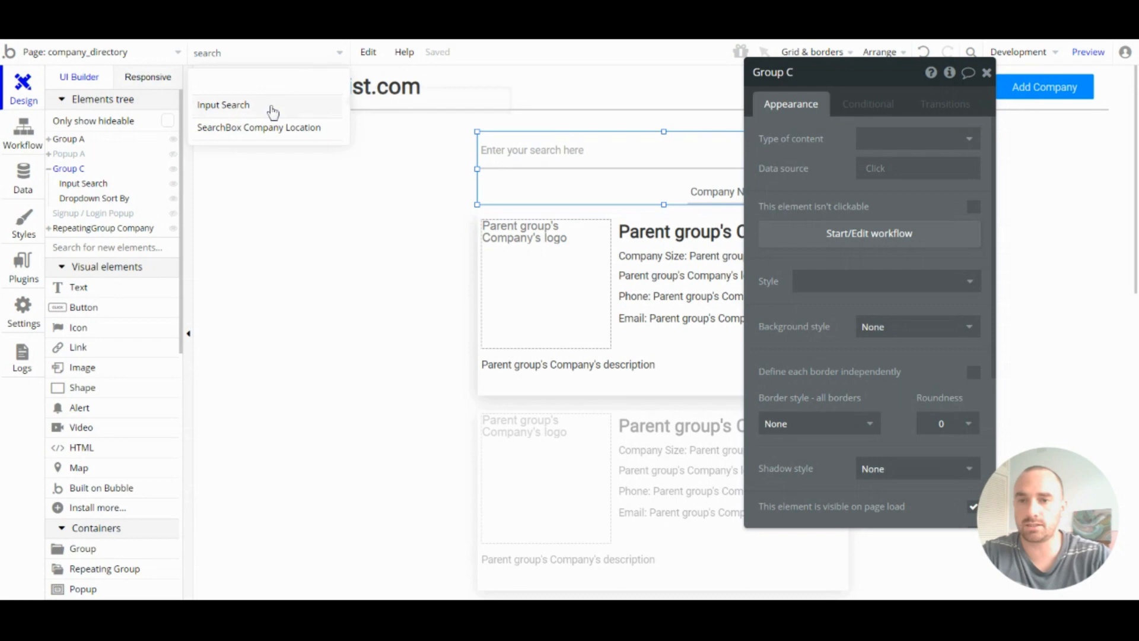
click(223, 104)
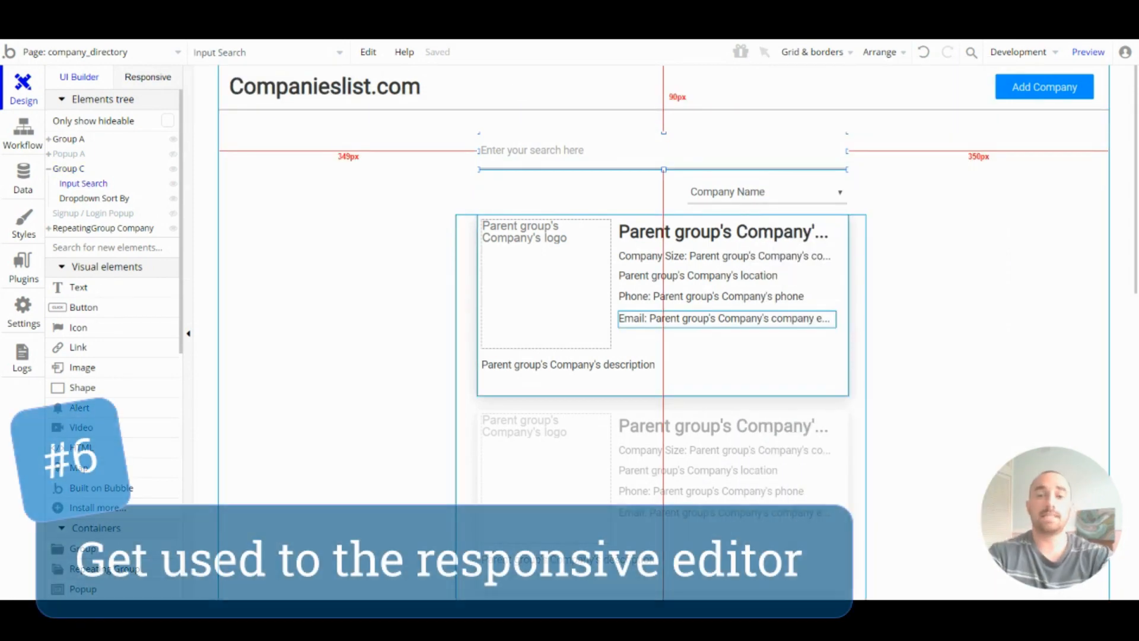
Check the Companieslist.com title's settings in the responsive view, then return to the UI Builder
click(296, 186)
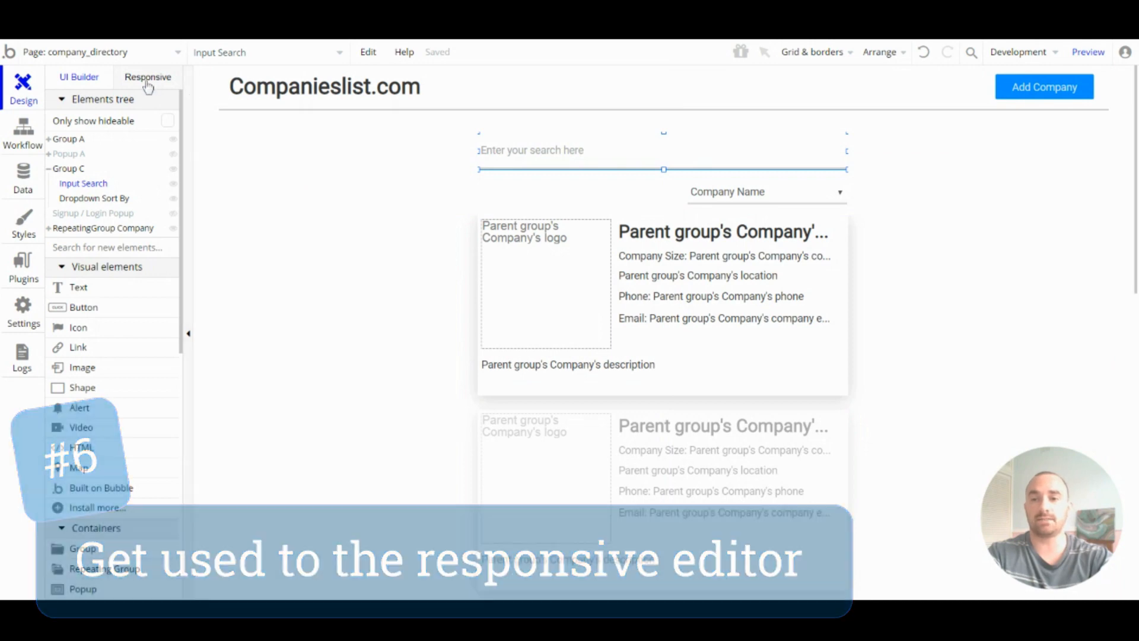
click(147, 76)
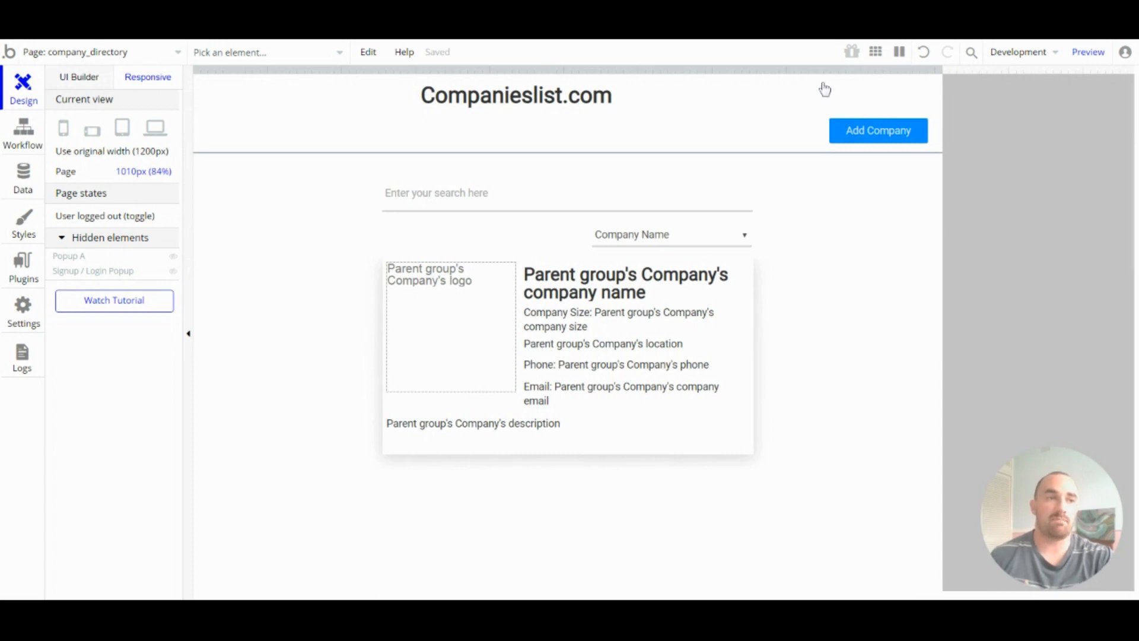
mouse_move(819, 118)
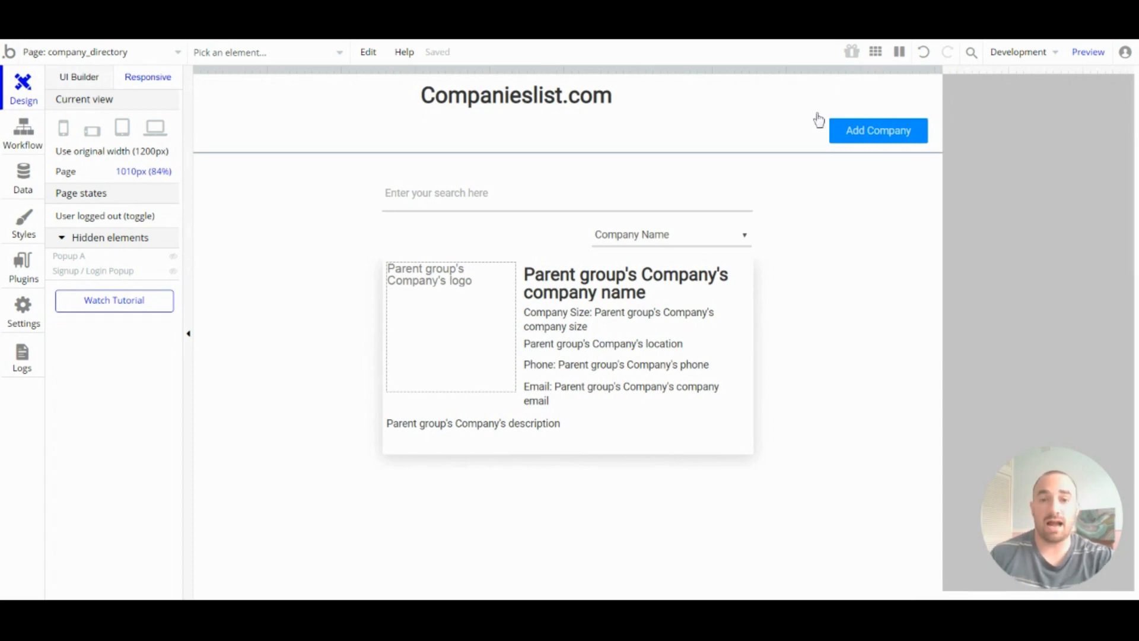
mouse_move(826, 205)
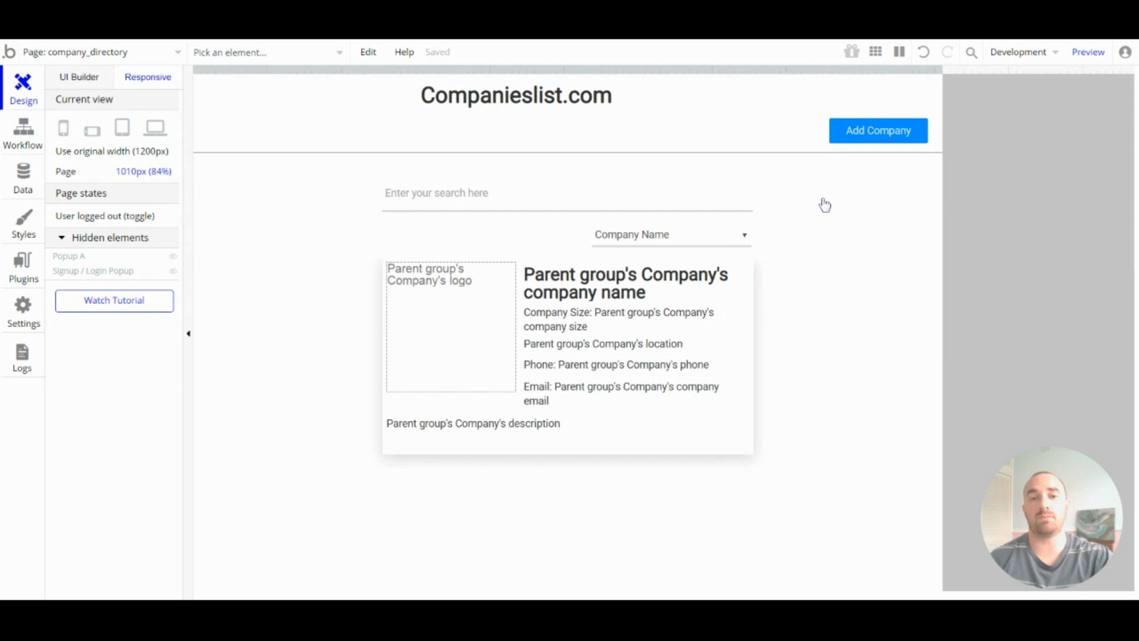
click(517, 95)
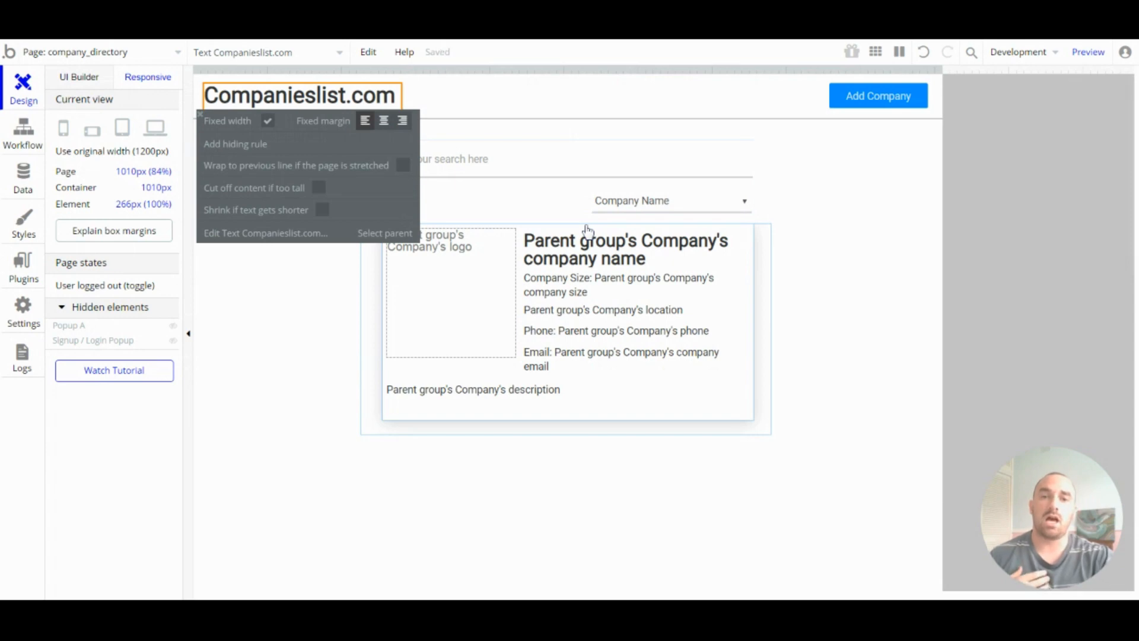
mouse_move(878, 95)
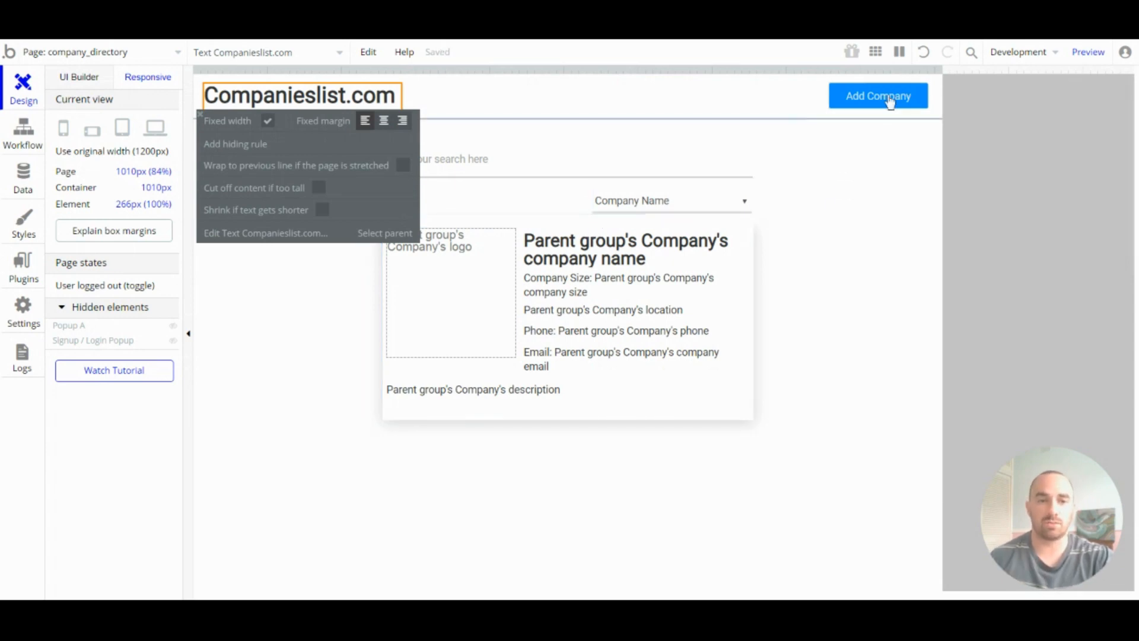
click(878, 95)
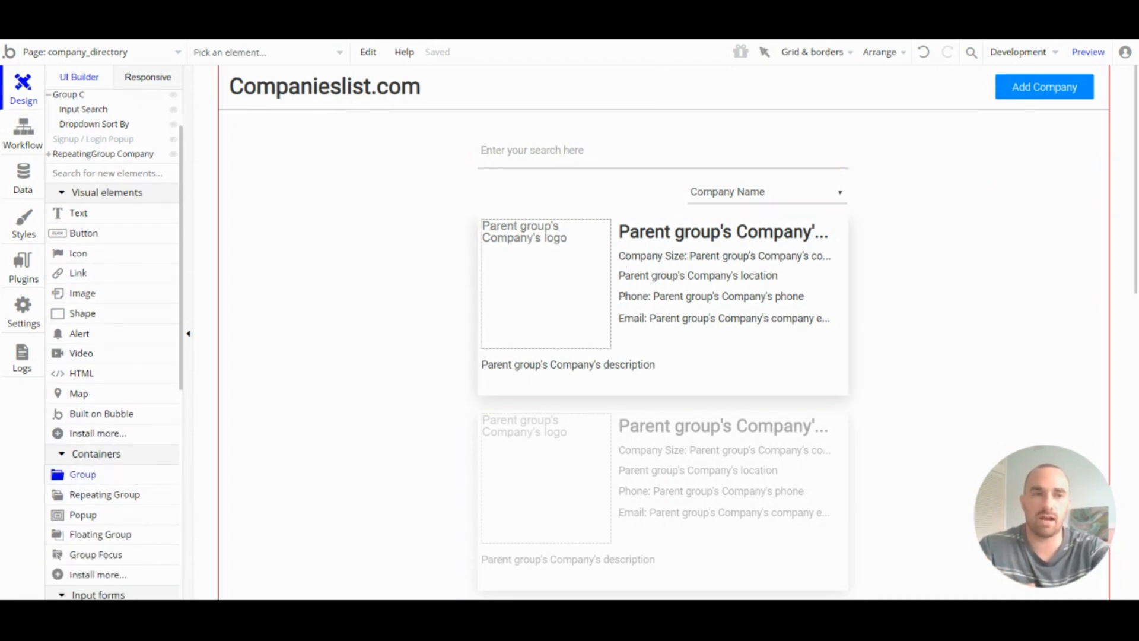
click(661, 305)
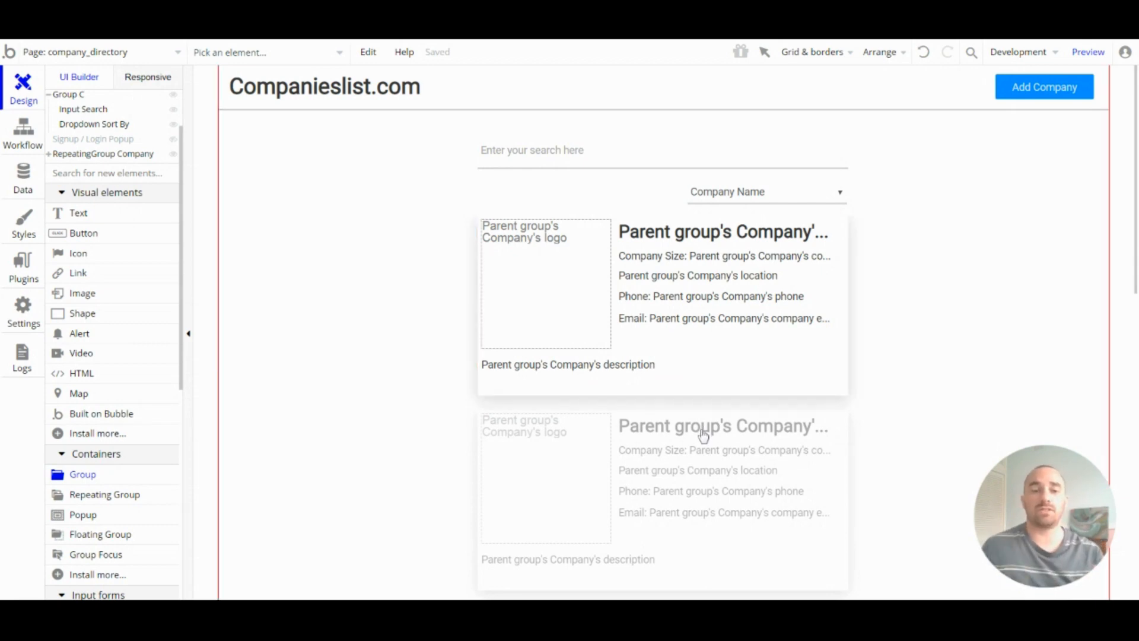
mouse_move(703, 436)
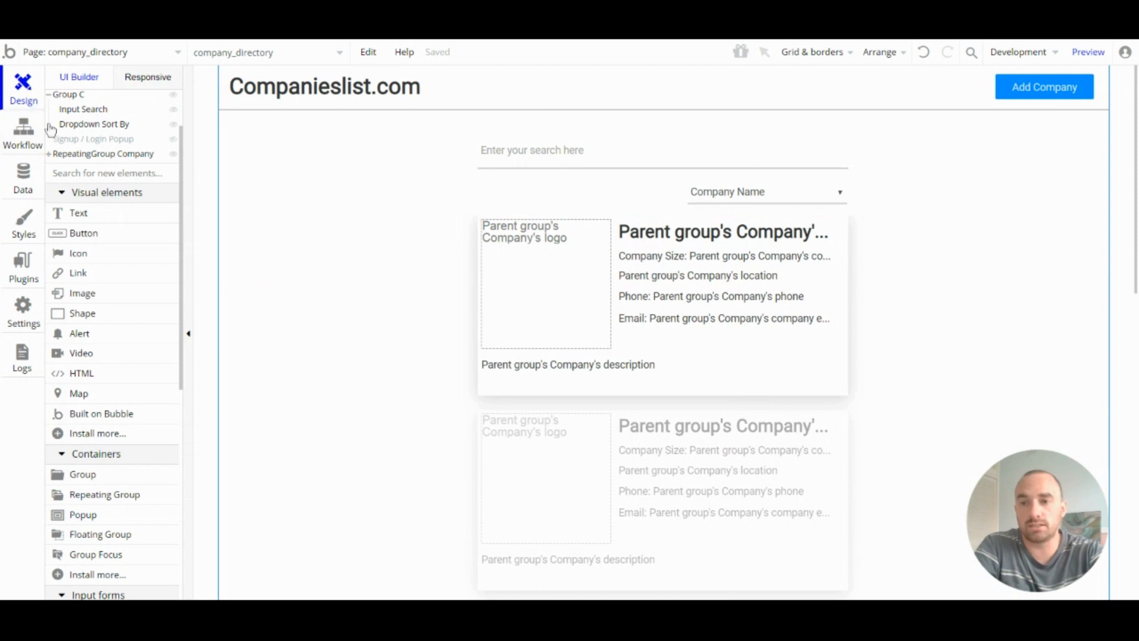
Unhide and select the Signup / Login Popup, then open it as its own reusable element
click(93, 139)
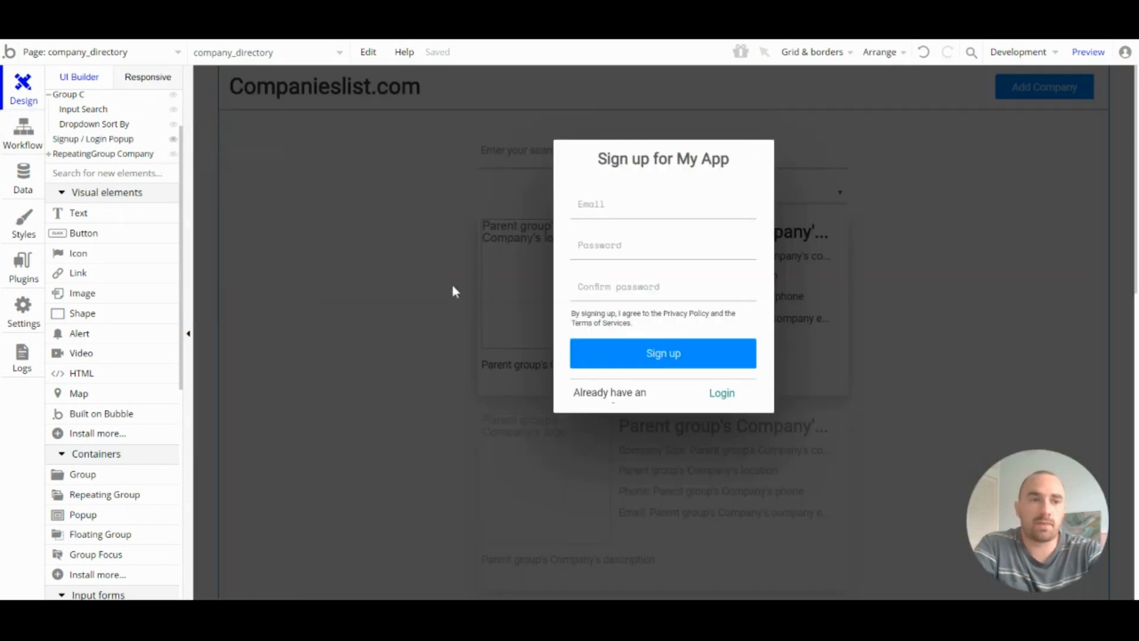
click(662, 277)
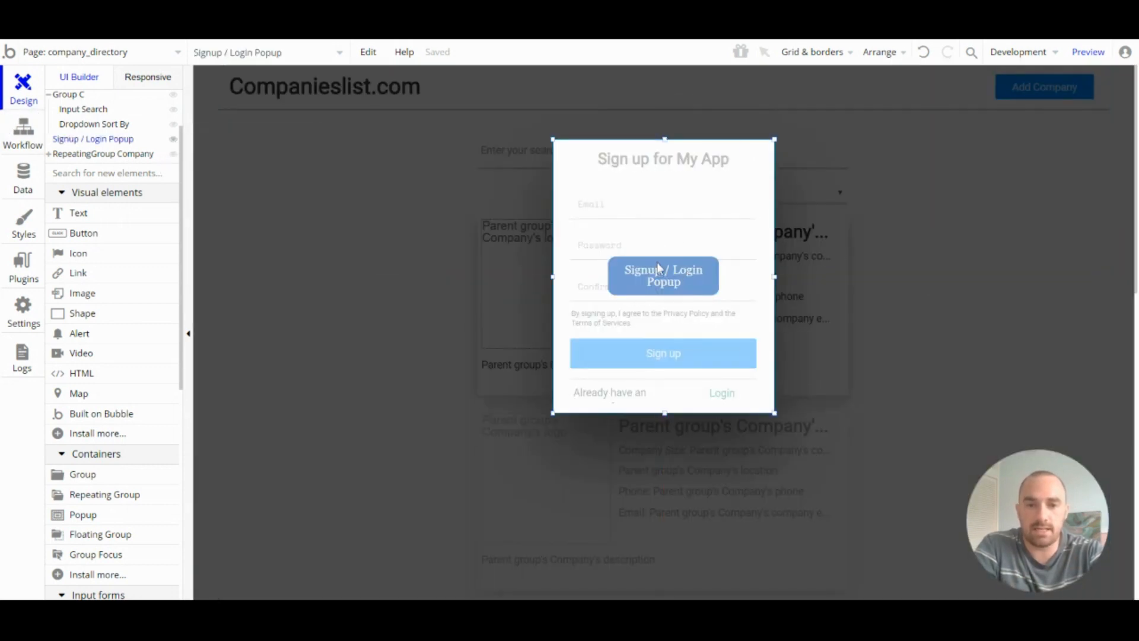
click(95, 51)
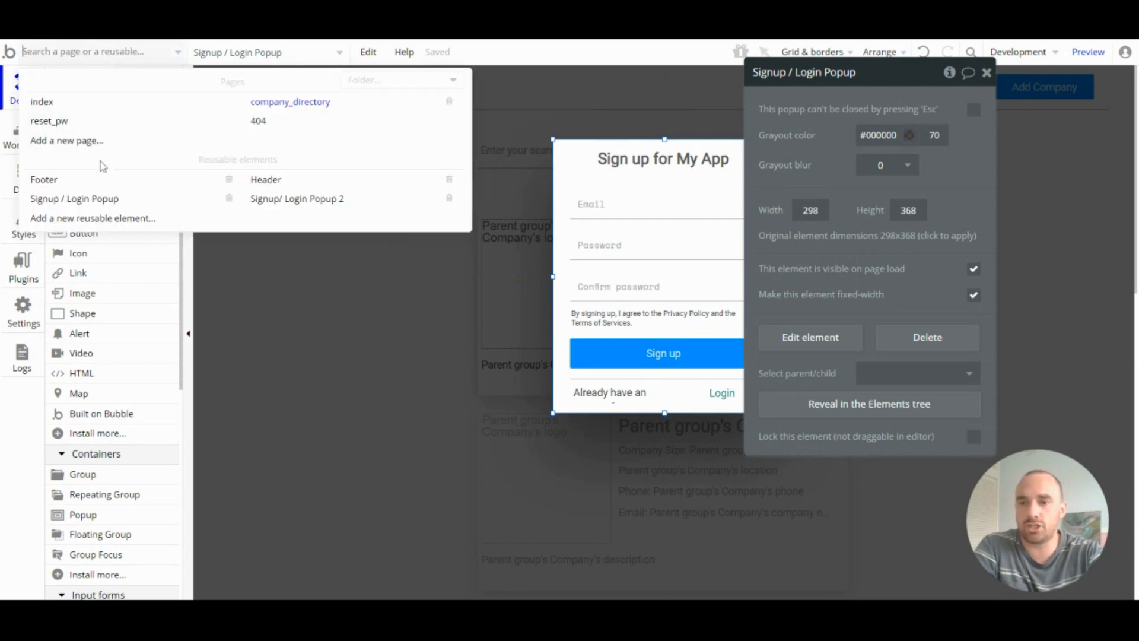
click(73, 198)
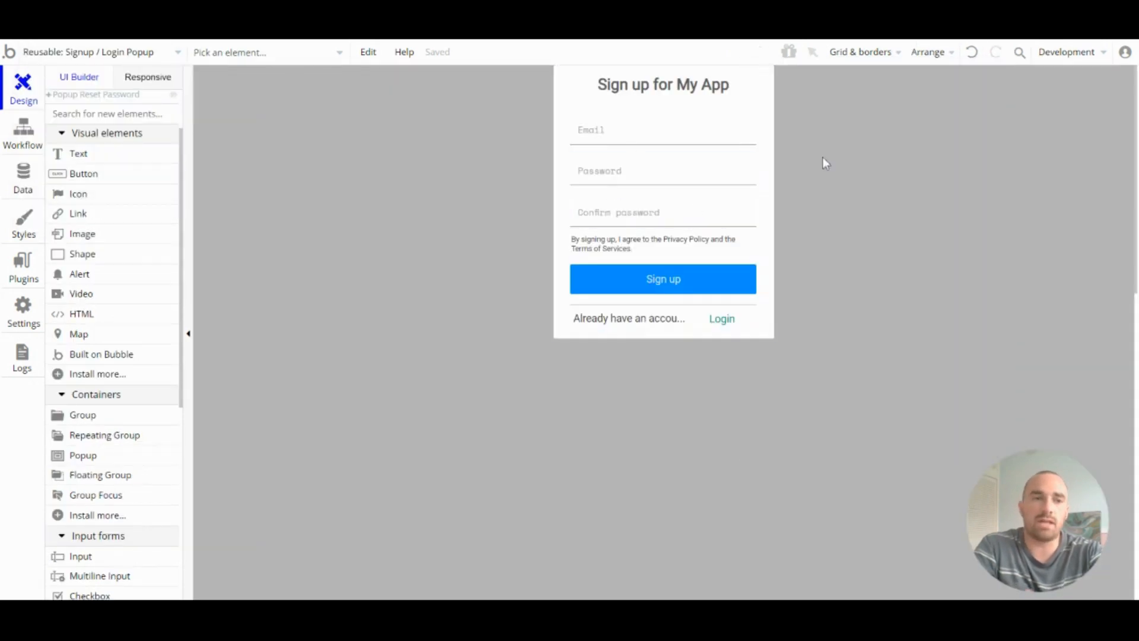
mouse_move(878, 238)
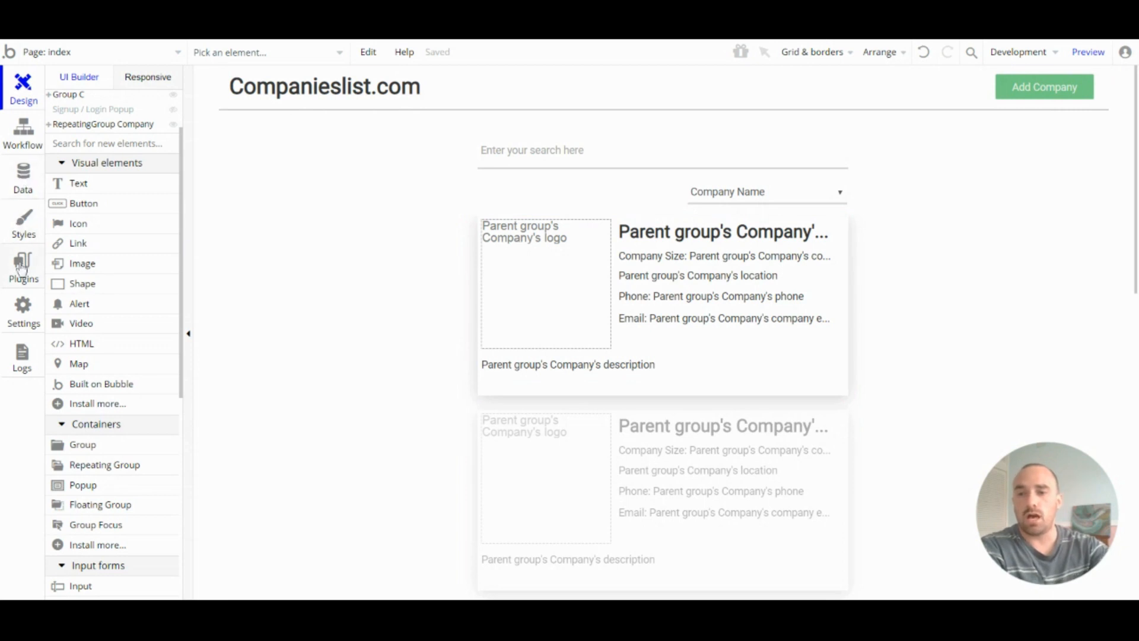
From the Plugins tab, browse the Add plugins catalogue sorted by usage
click(23, 267)
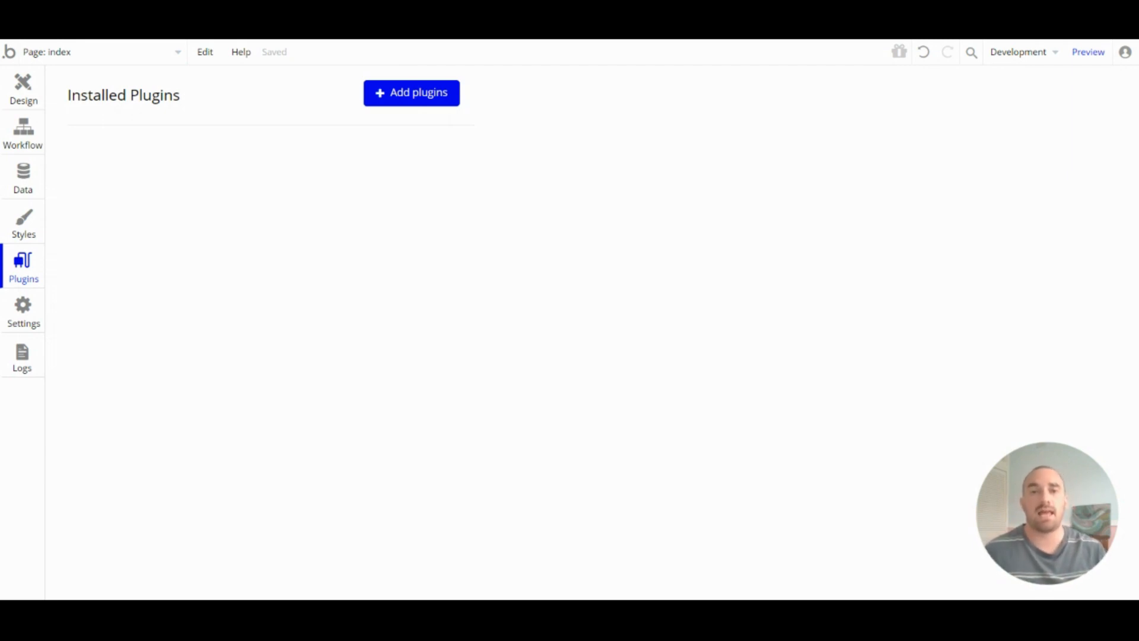
mouse_move(283, 159)
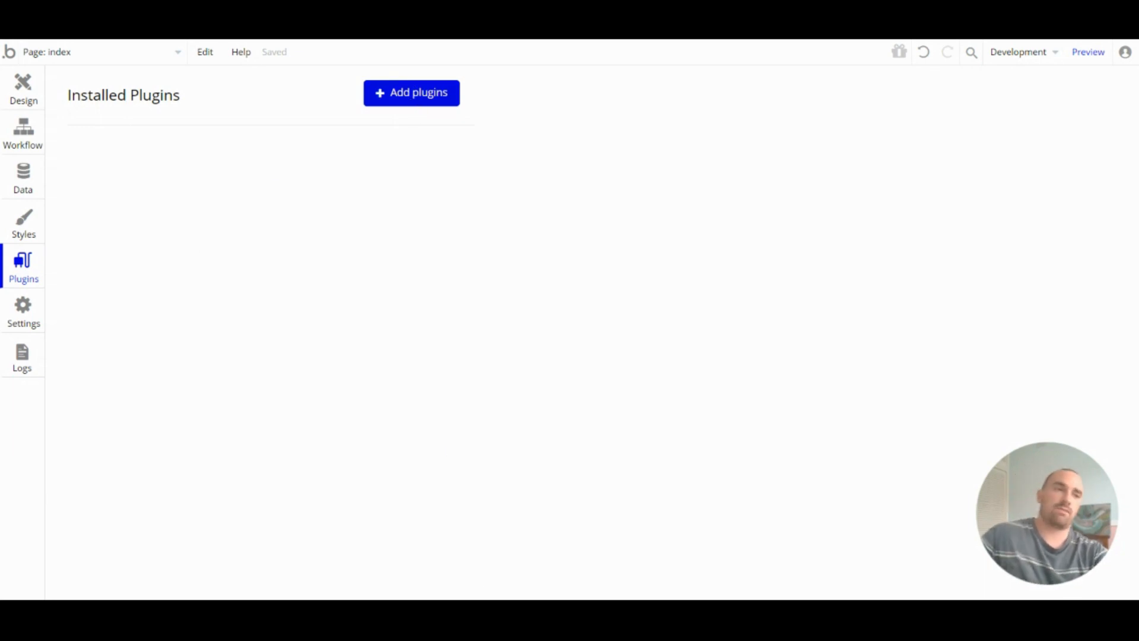
click(411, 93)
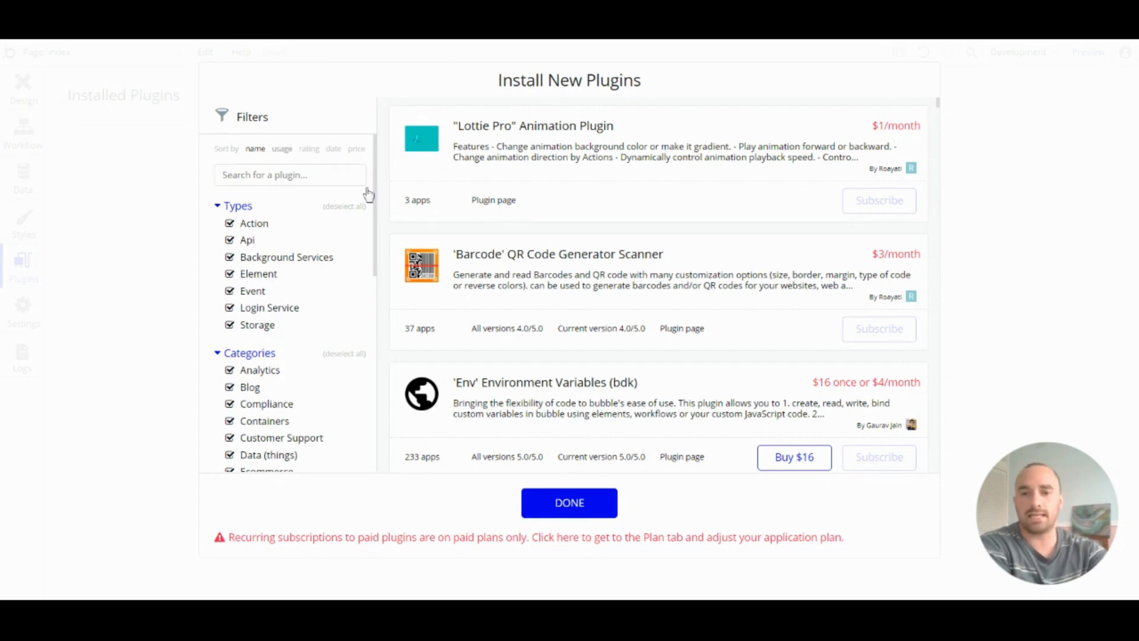
click(283, 149)
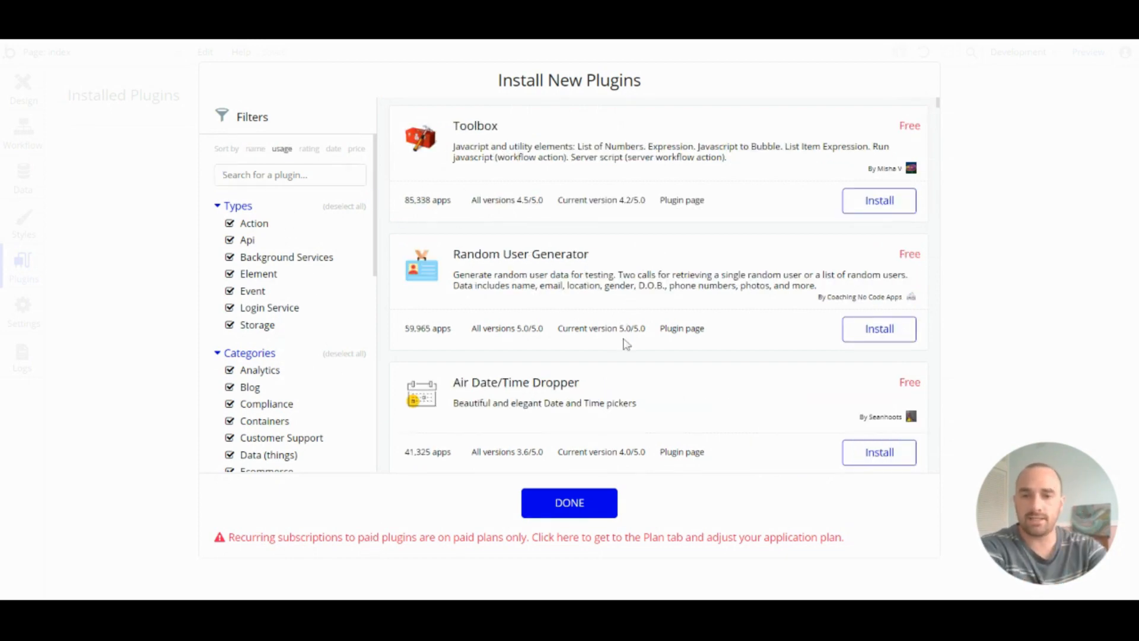
scroll(down, 3)
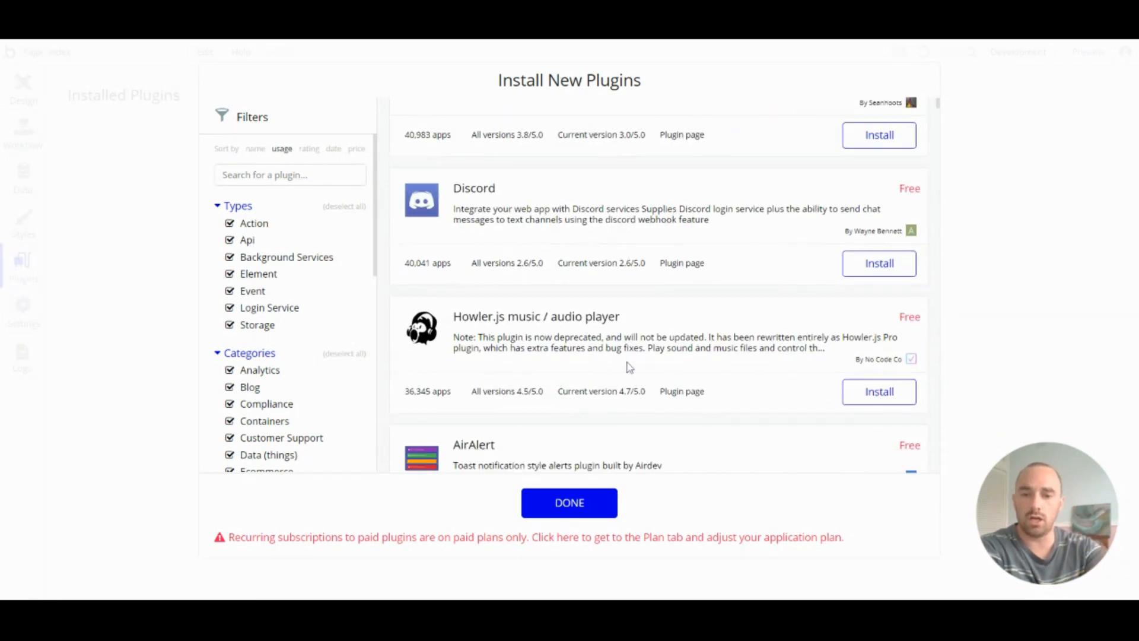
scroll(down, 3)
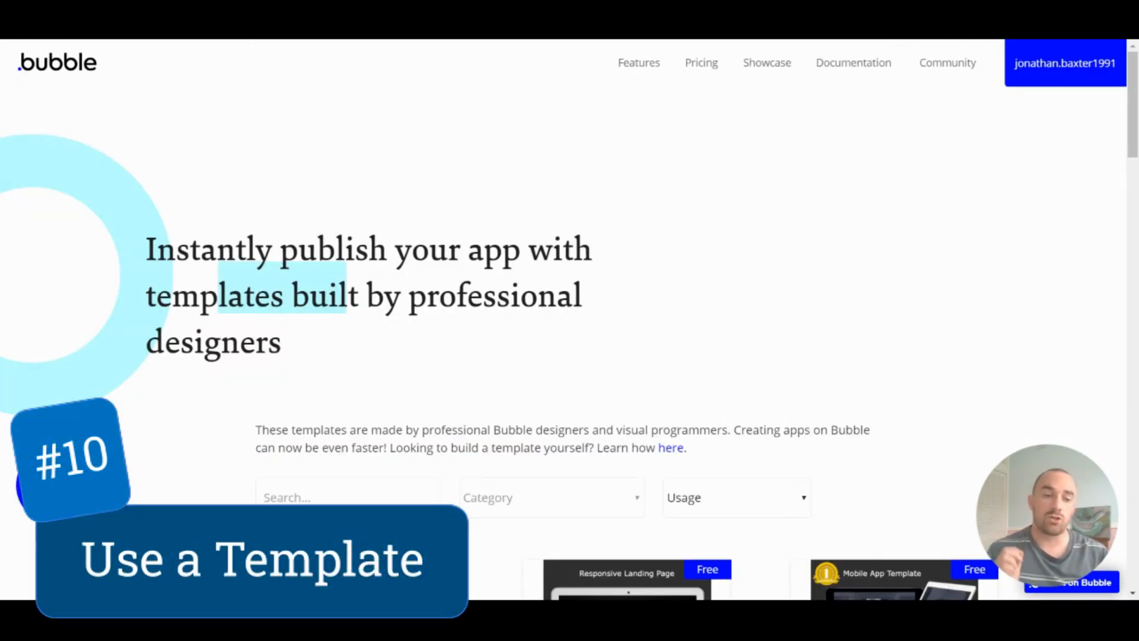
scroll(down, 3)
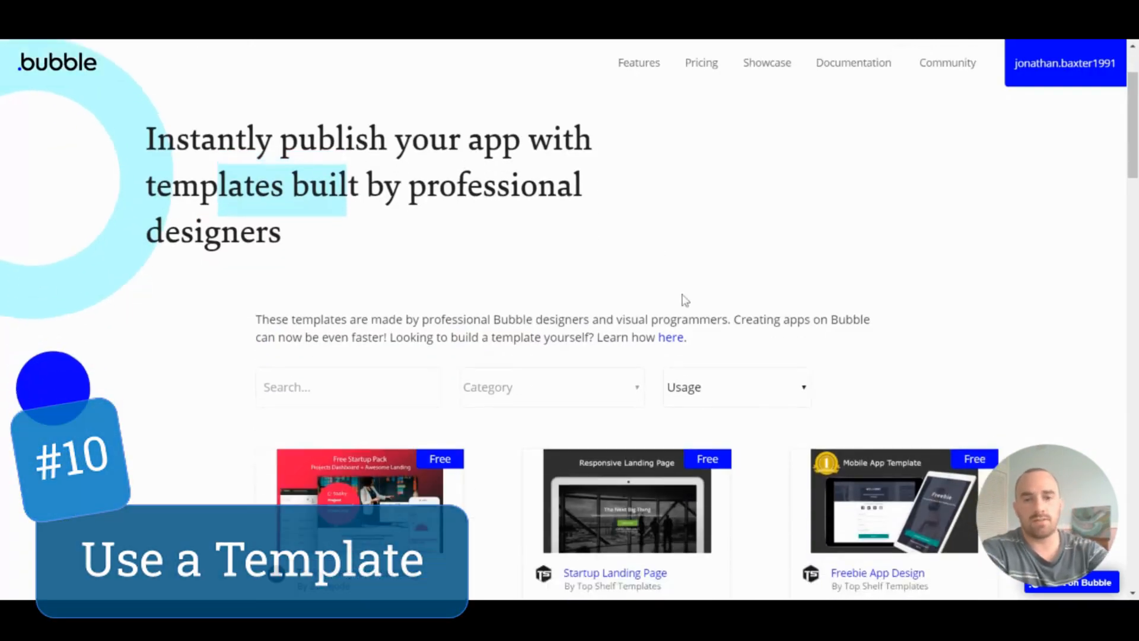
scroll(down, 3)
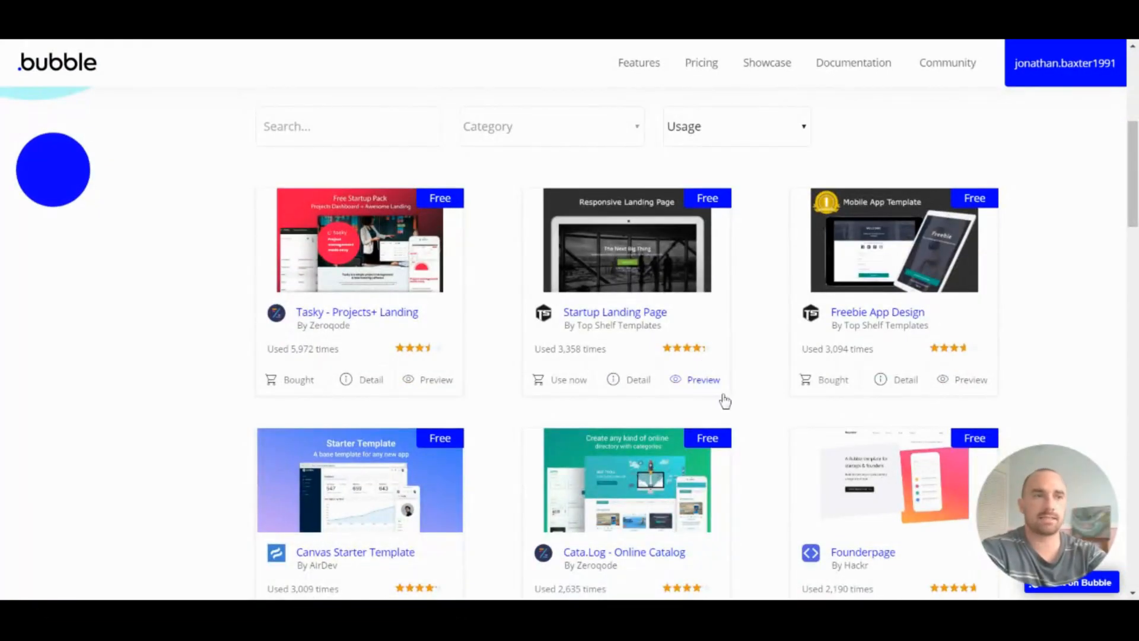
mouse_move(719, 416)
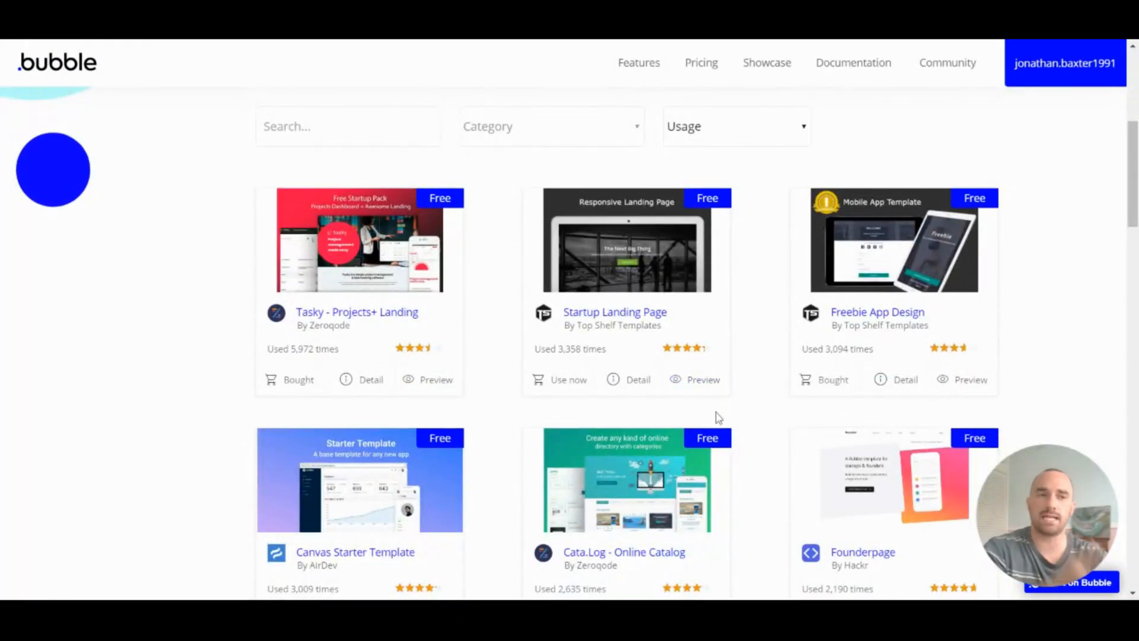
scroll(down, 3)
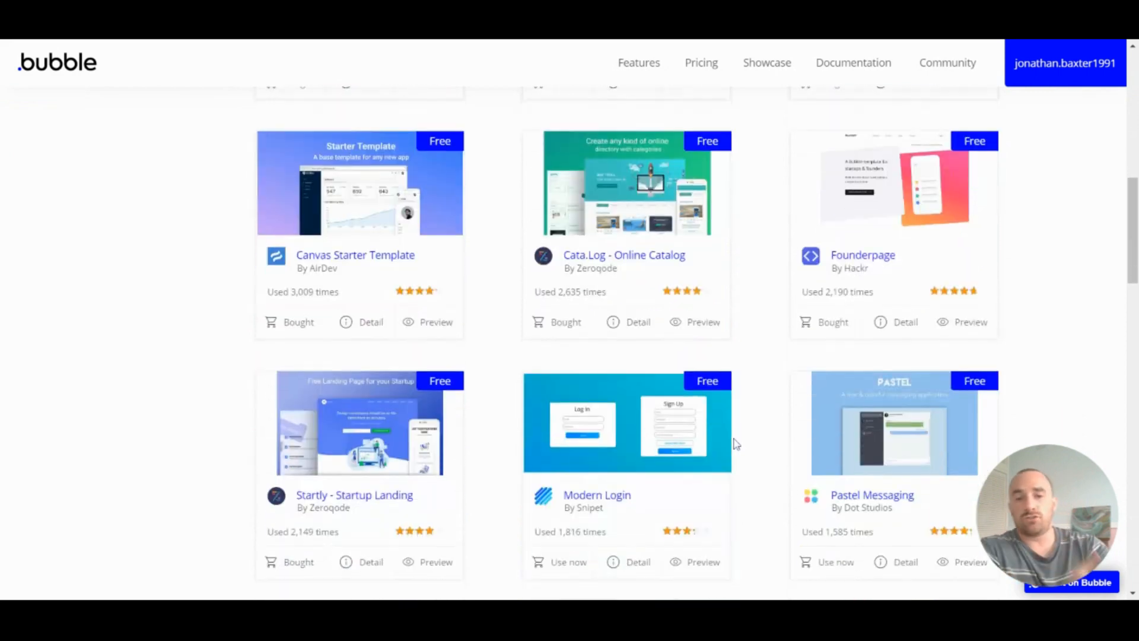
scroll(down, 3)
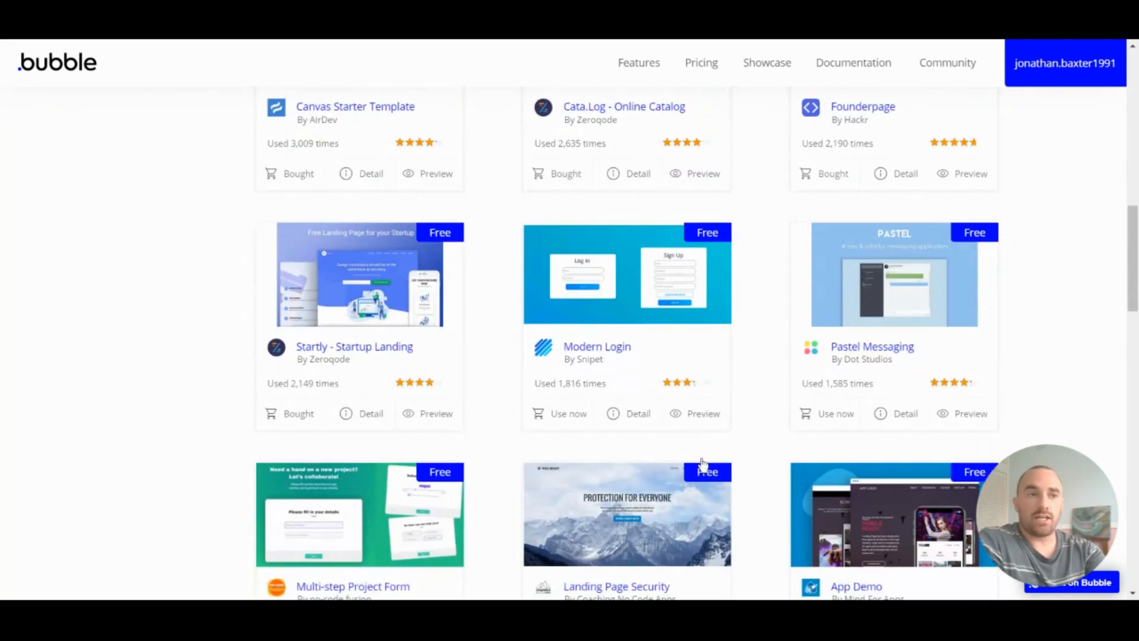
scroll(down, 3)
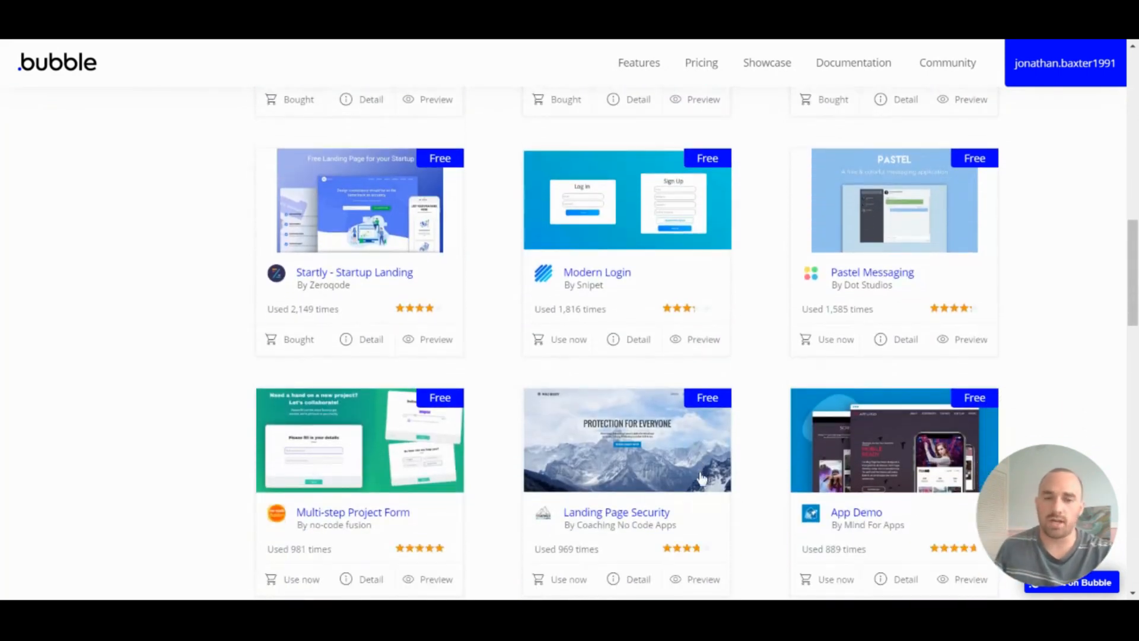
mouse_move(694, 485)
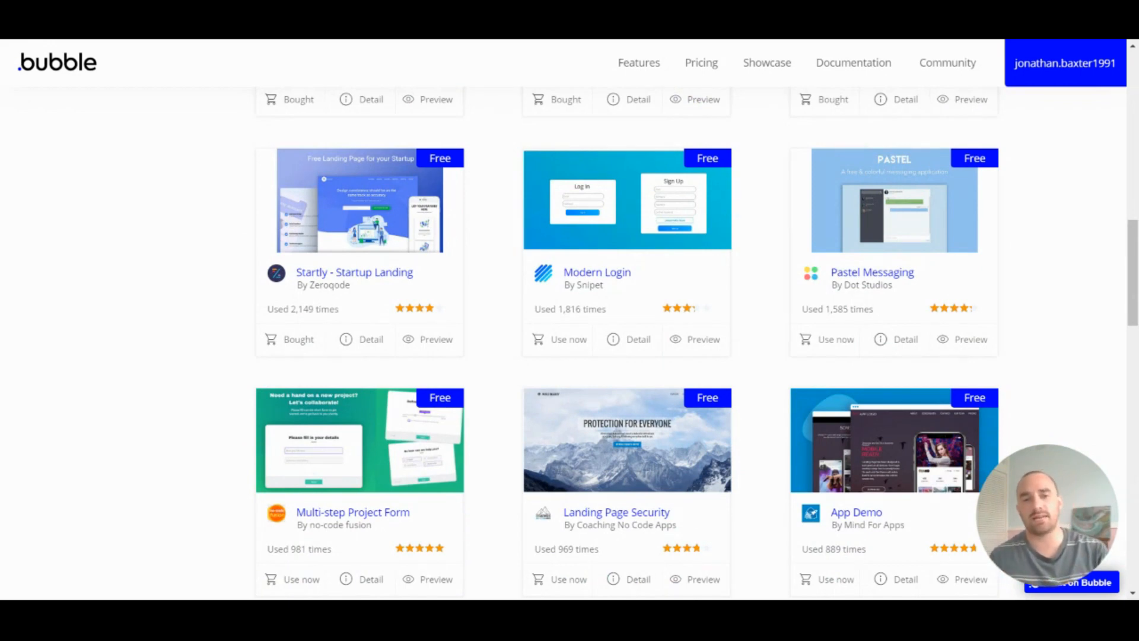
mouse_move(694, 462)
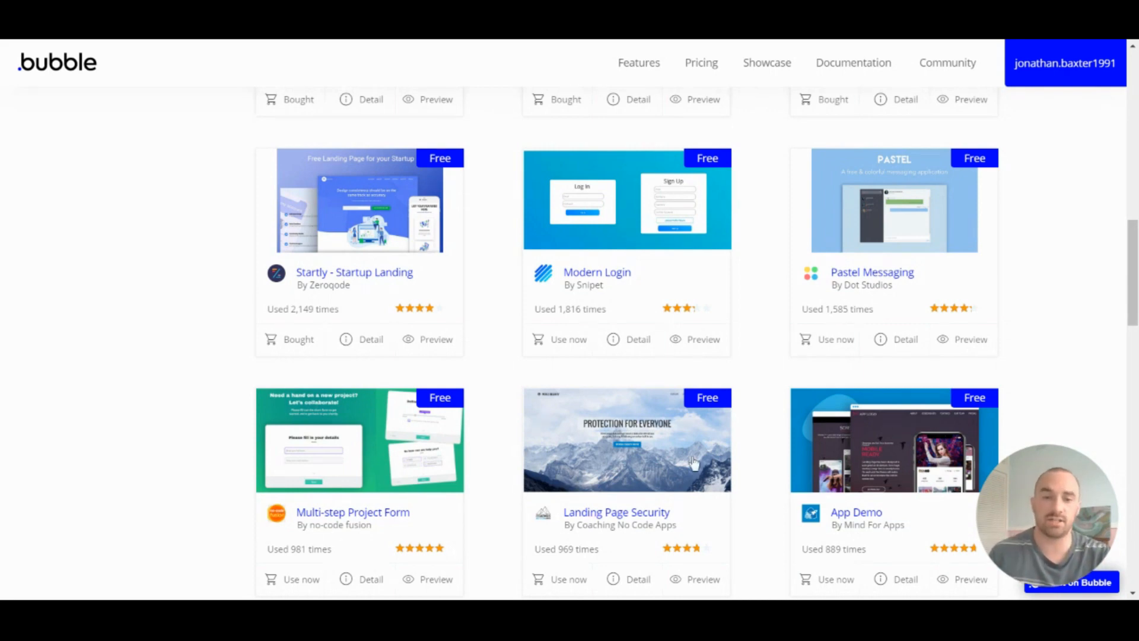
scroll(down, 3)
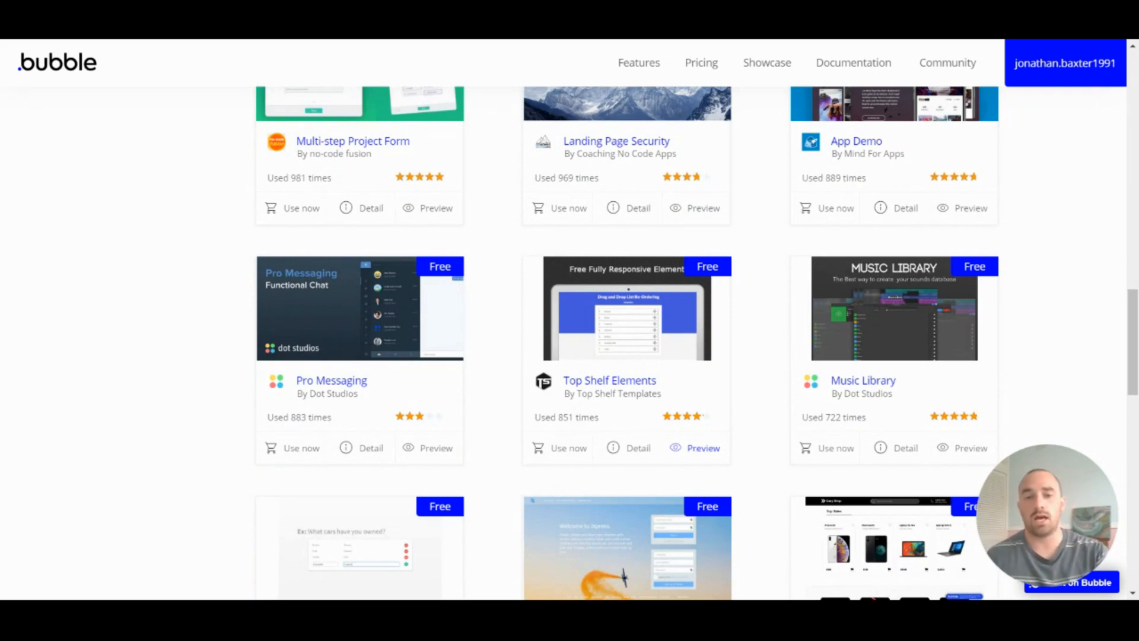
scroll(down, 3)
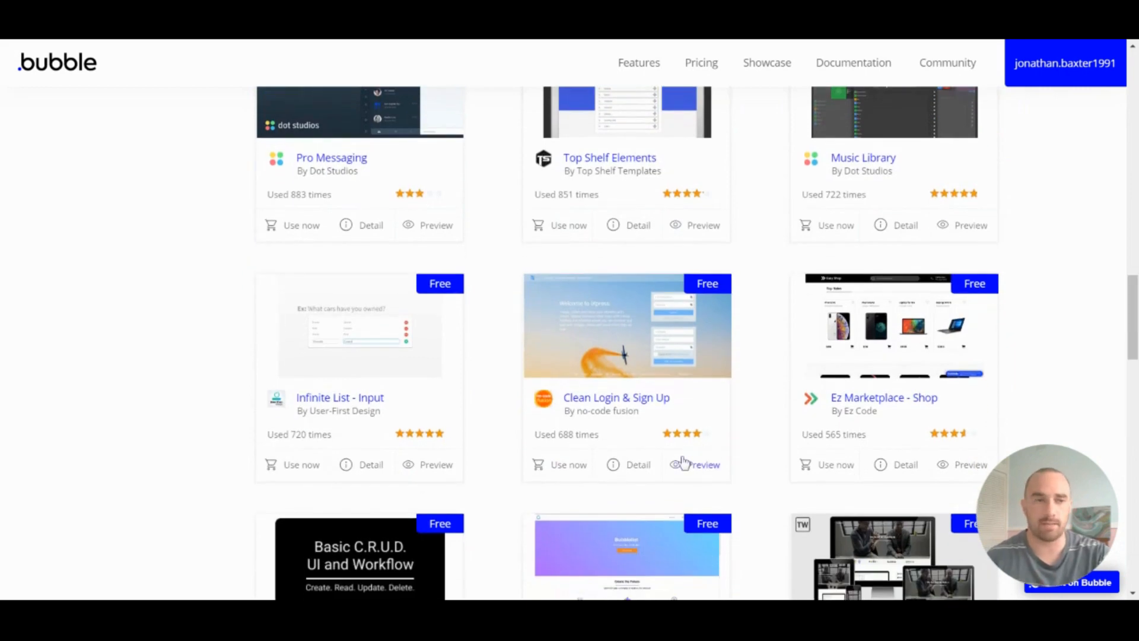
scroll(down, 3)
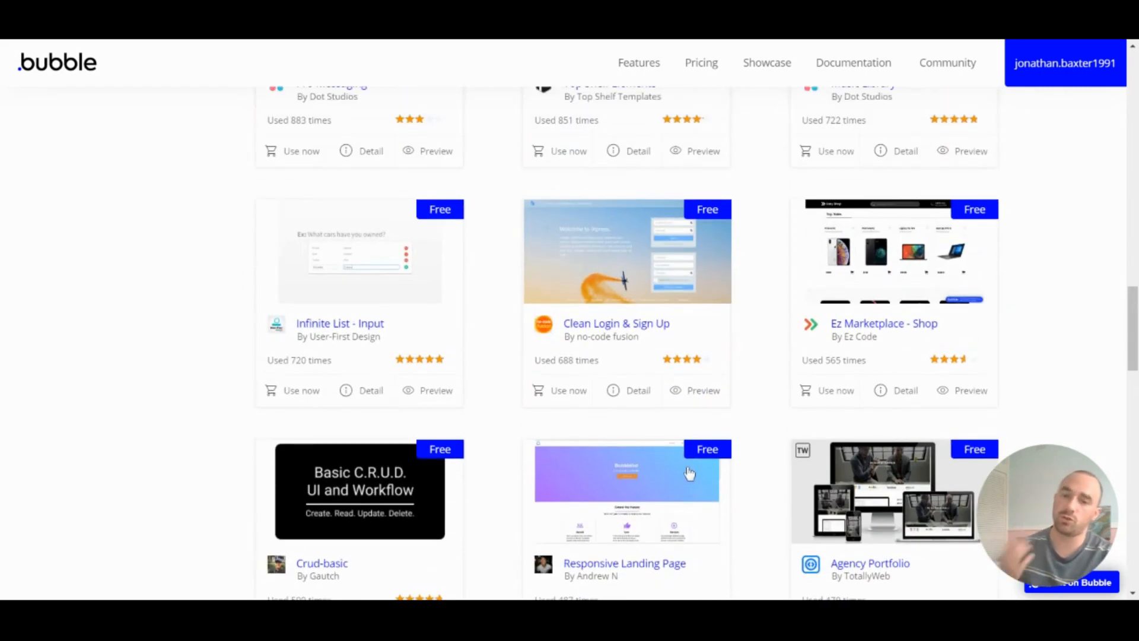
mouse_move(712, 455)
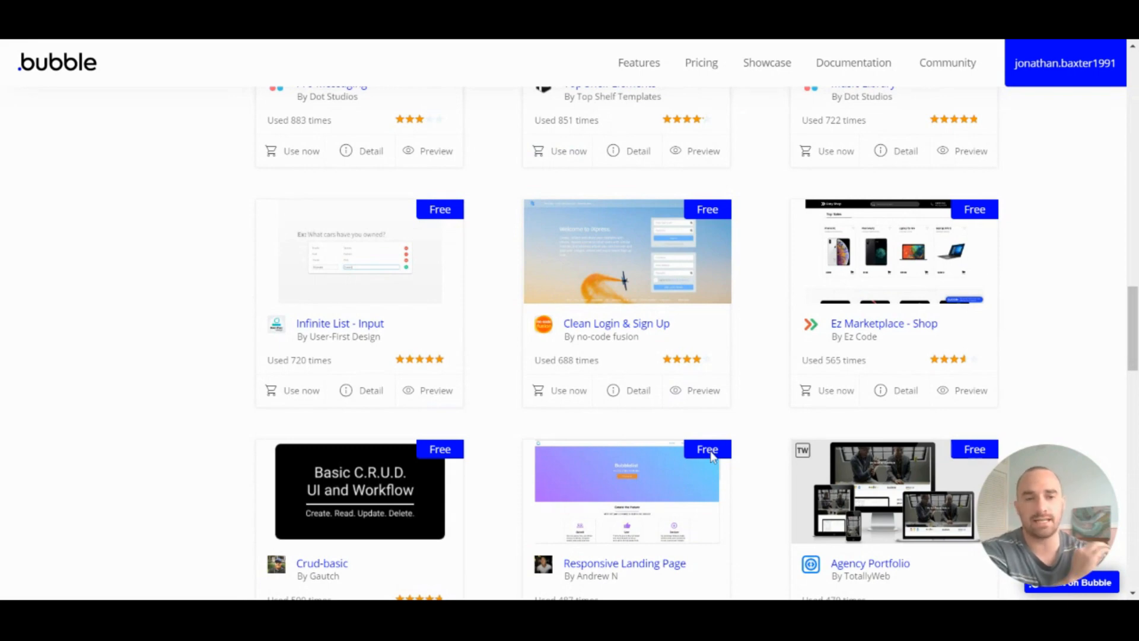
mouse_move(710, 456)
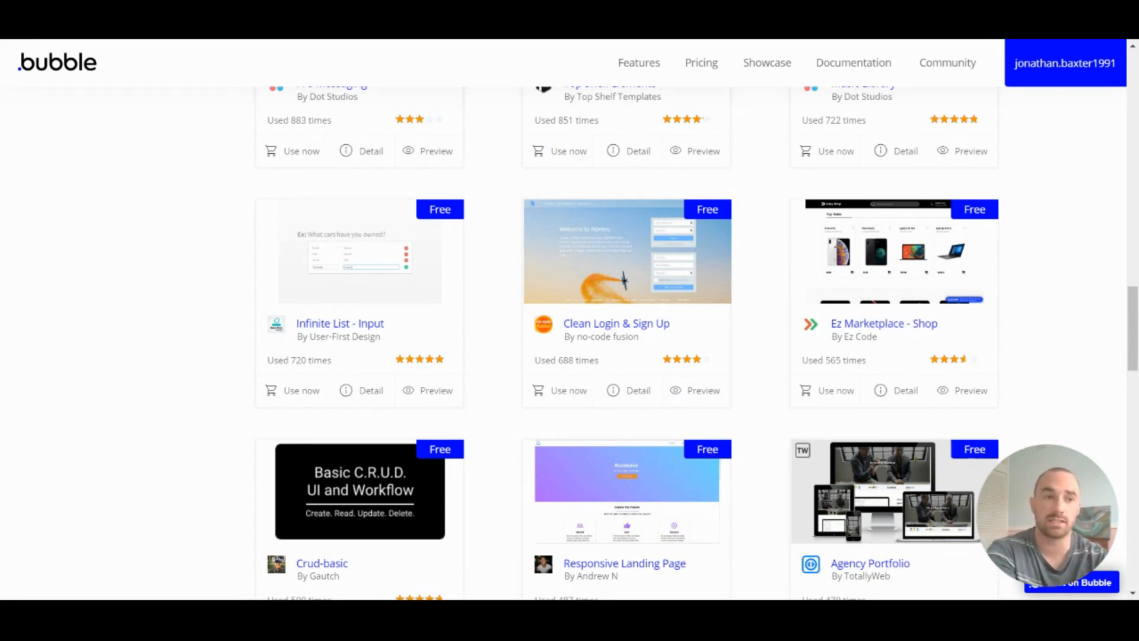
mouse_move(701, 456)
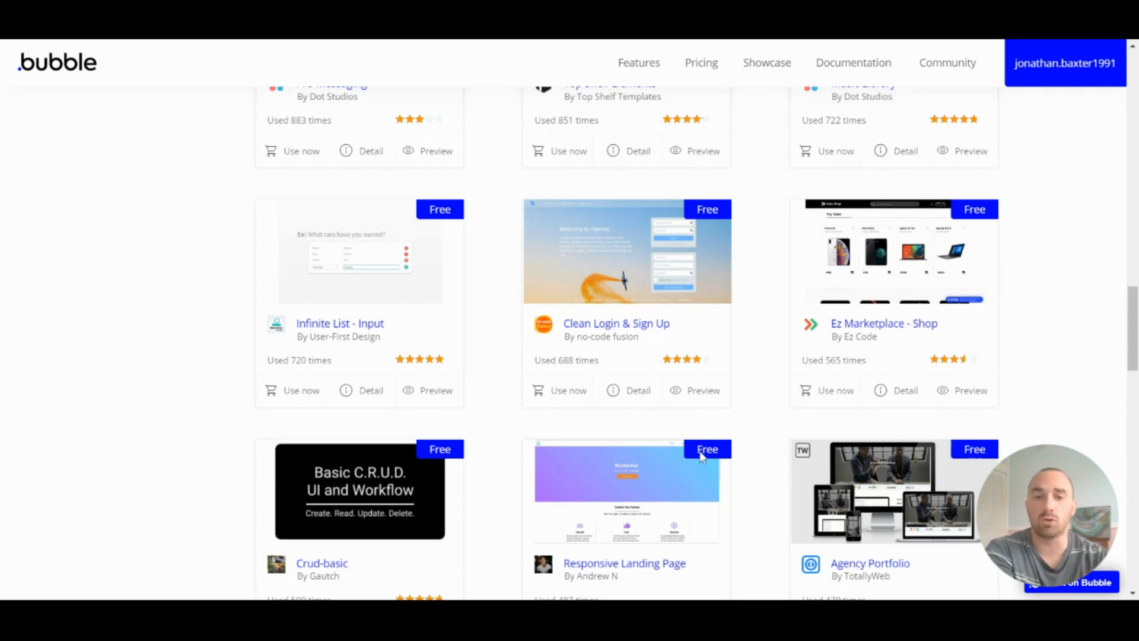
mouse_move(904, 121)
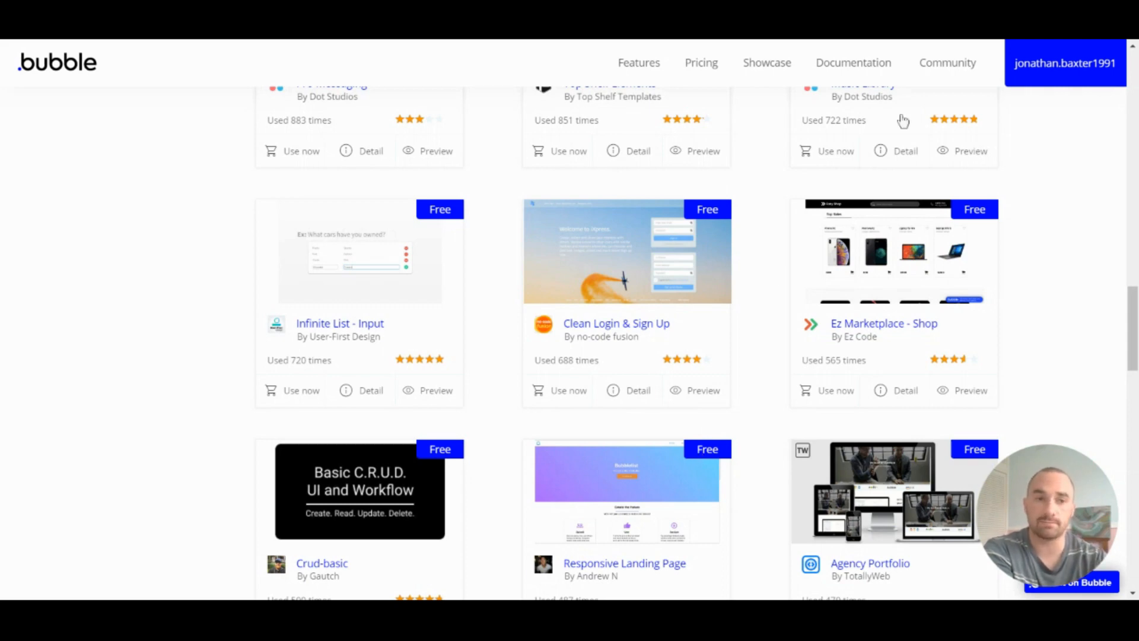